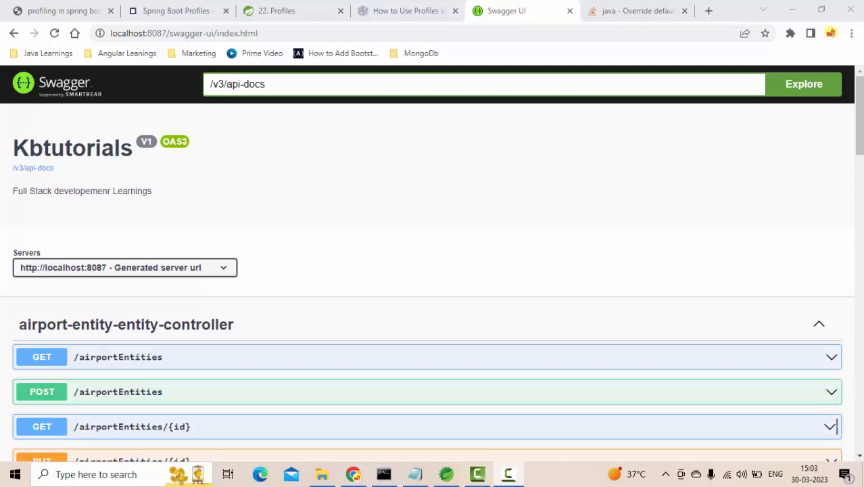
pyautogui.scroll(-3)
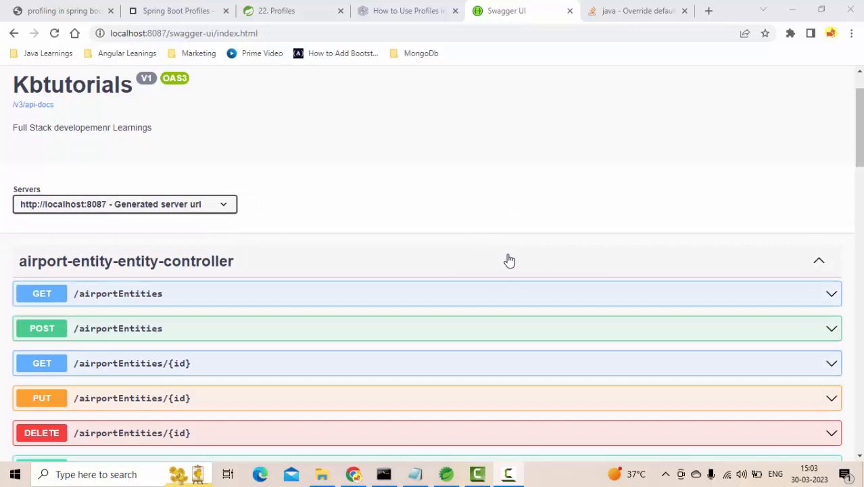
pyautogui.moveTo(515, 263)
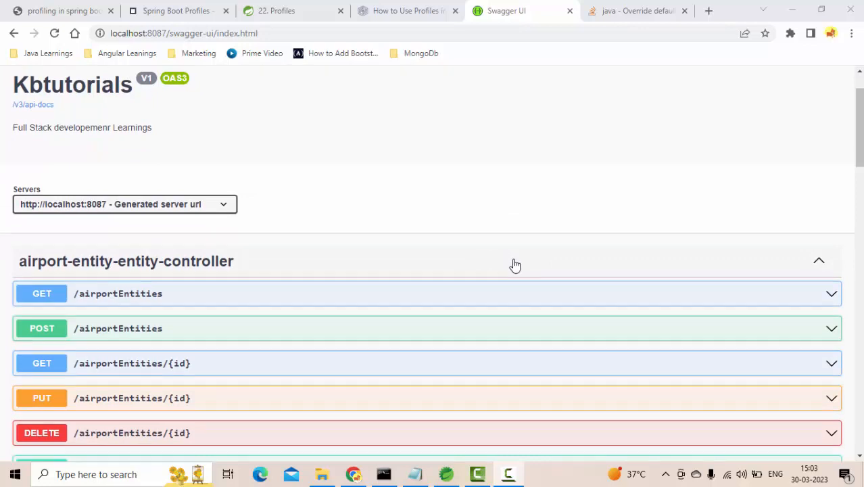
pyautogui.moveTo(507, 323)
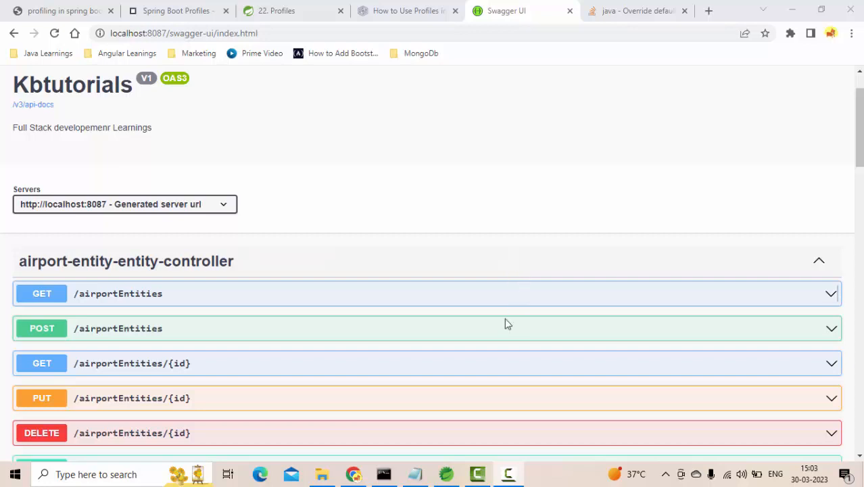
pyautogui.moveTo(594, 338)
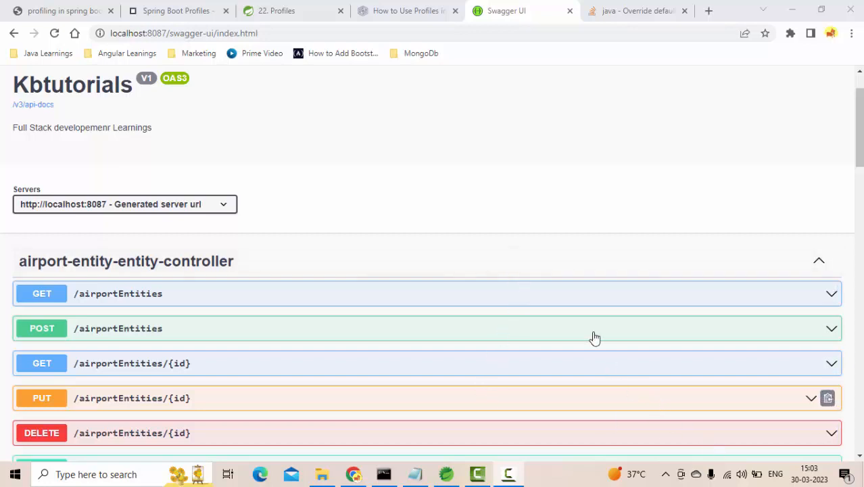
pyautogui.moveTo(444, 194)
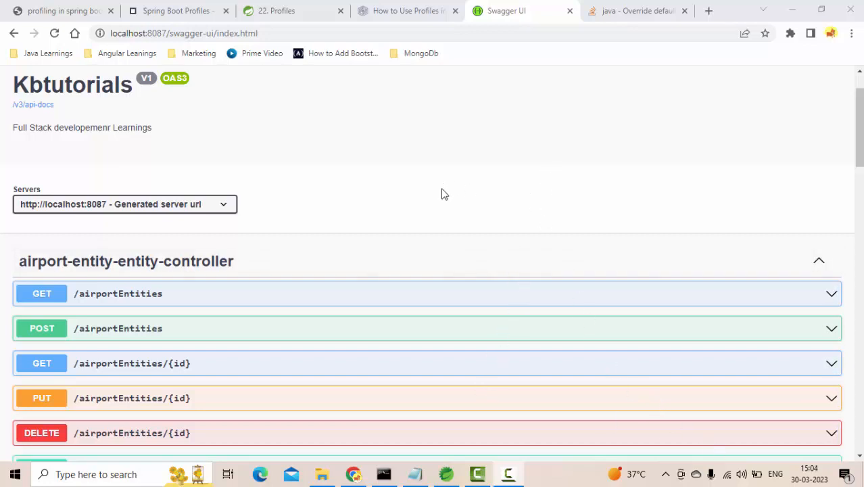
pyautogui.moveTo(456, 196)
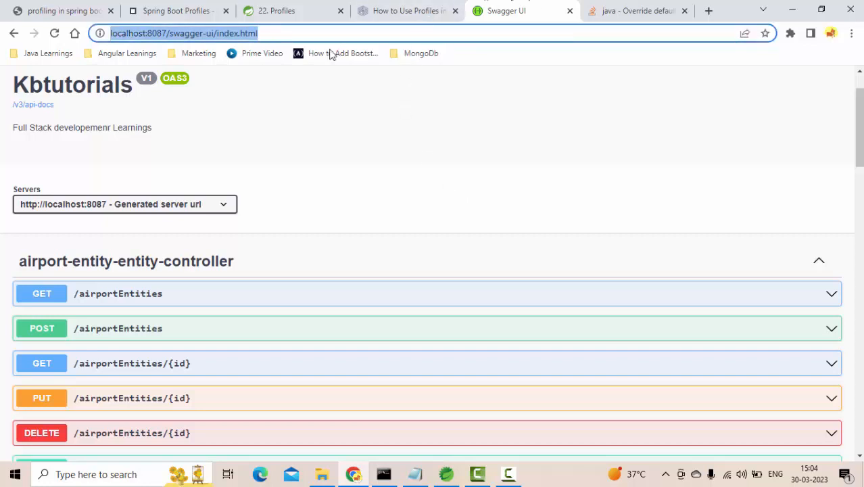
pyautogui.moveTo(703, 20)
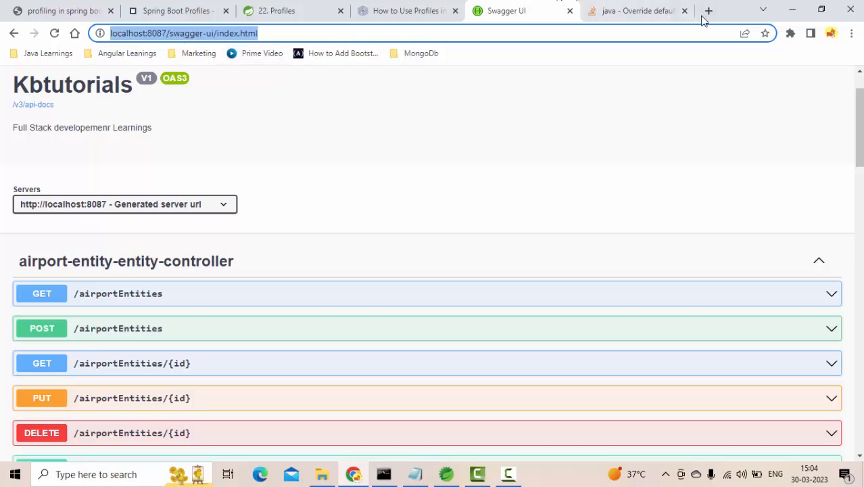
pyautogui.click(708, 10)
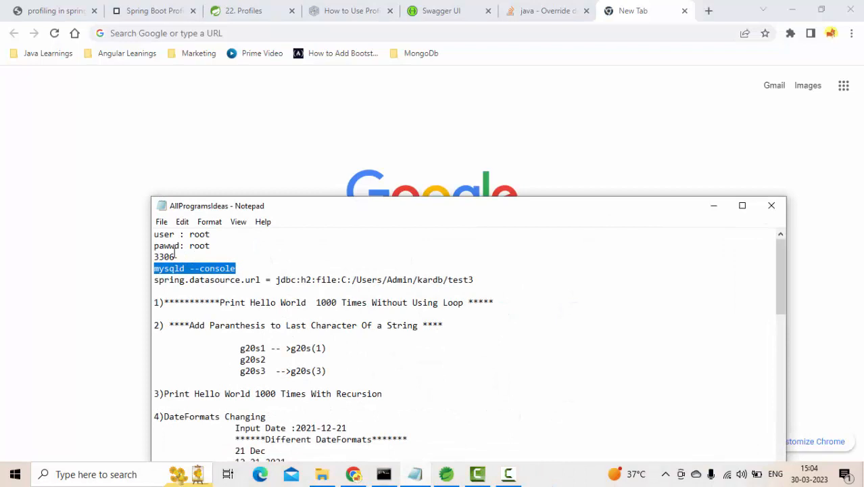
pyautogui.scroll(-3)
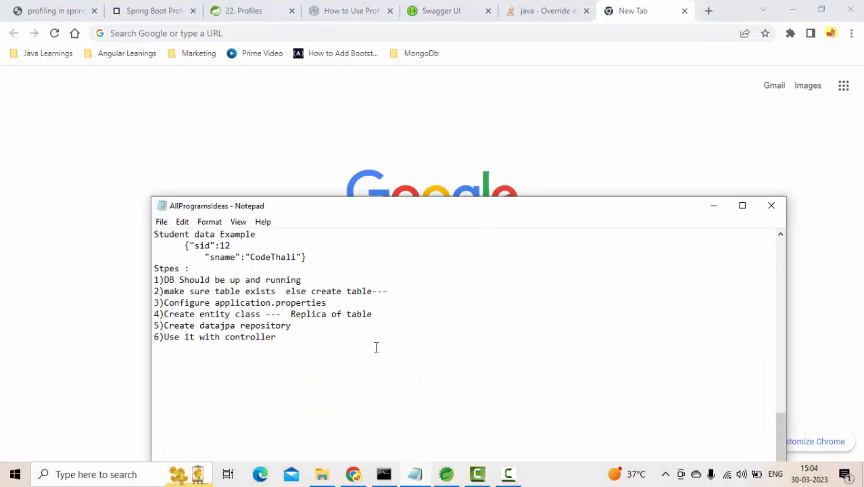
pyautogui.write('http://localhost:8087/swagger-ui/index.html')
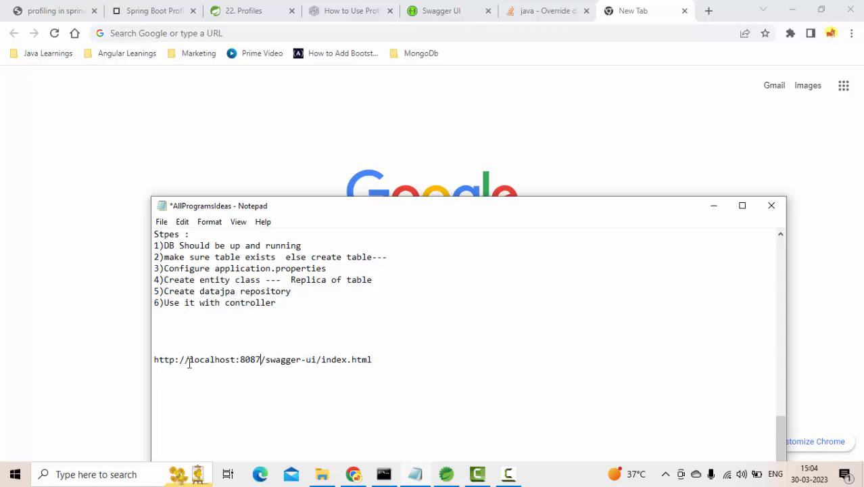
# Replace localhost:8087 in the pasted URL with learning.corp.com
pyautogui.doubleClick(225, 359)
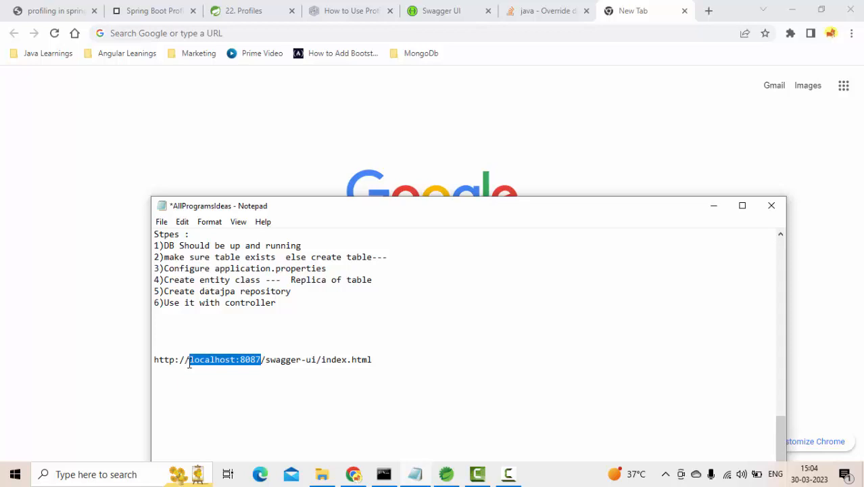
pyautogui.write('learning')
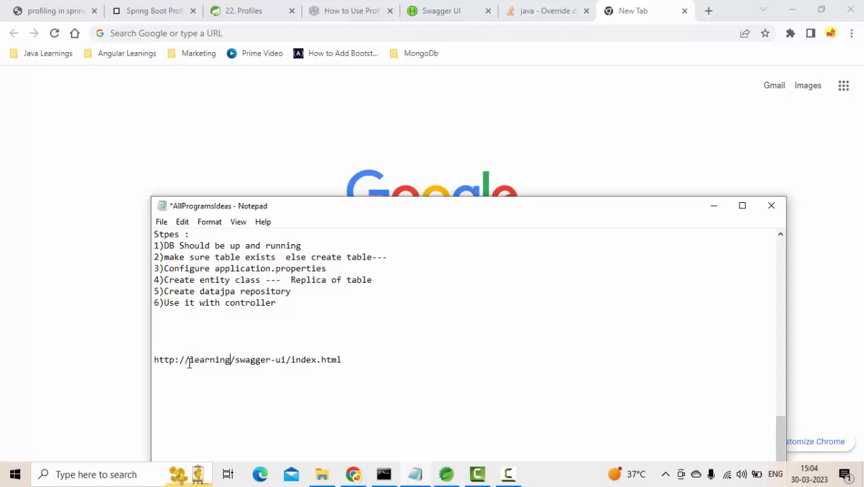
pyautogui.write('.corp')
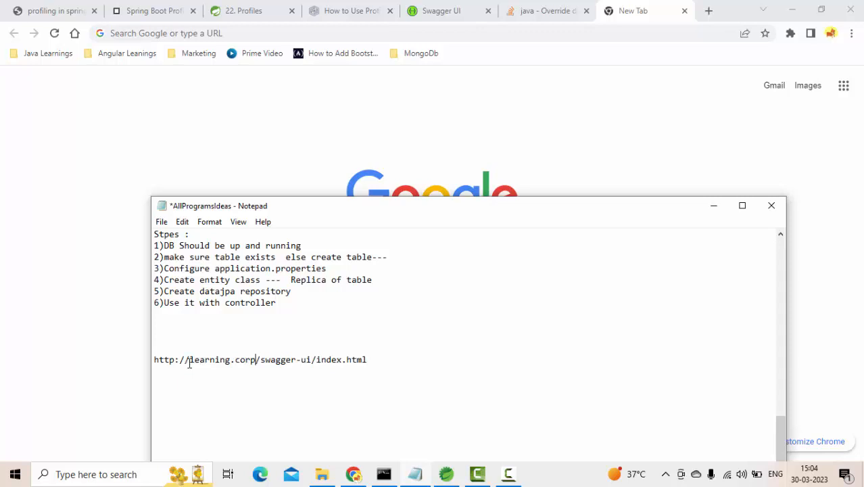
pyautogui.write('.com')
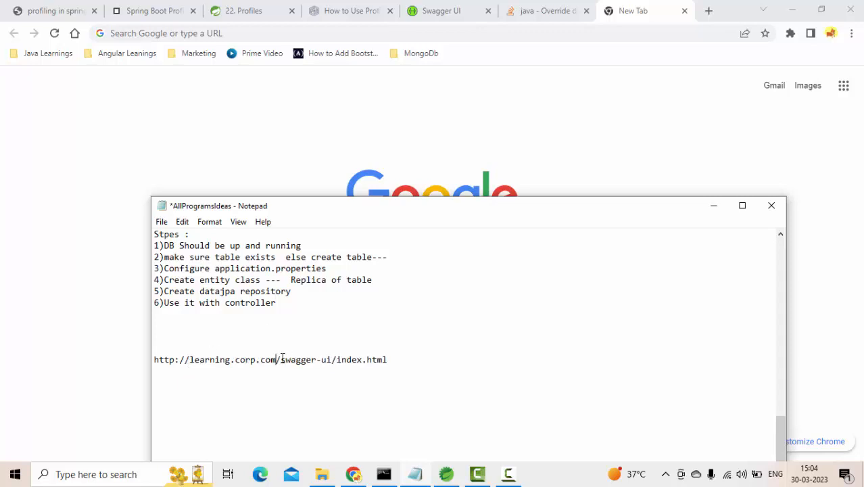
pyautogui.click(399, 359)
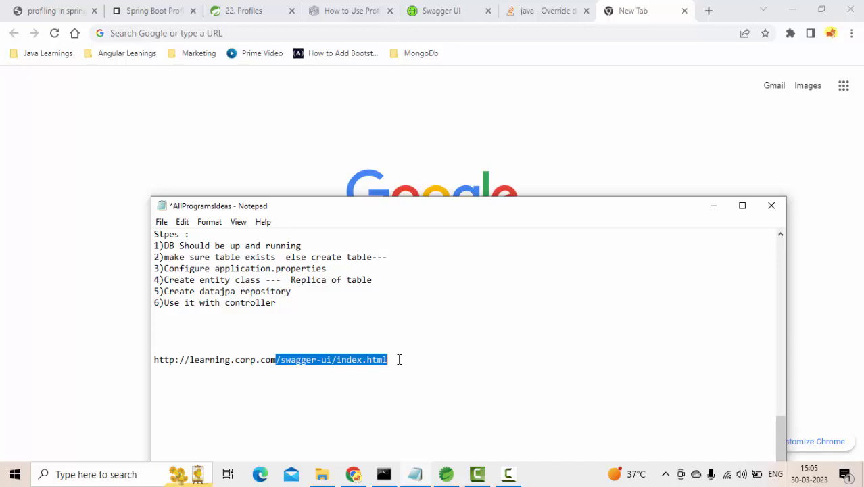
pyautogui.moveTo(445, 473)
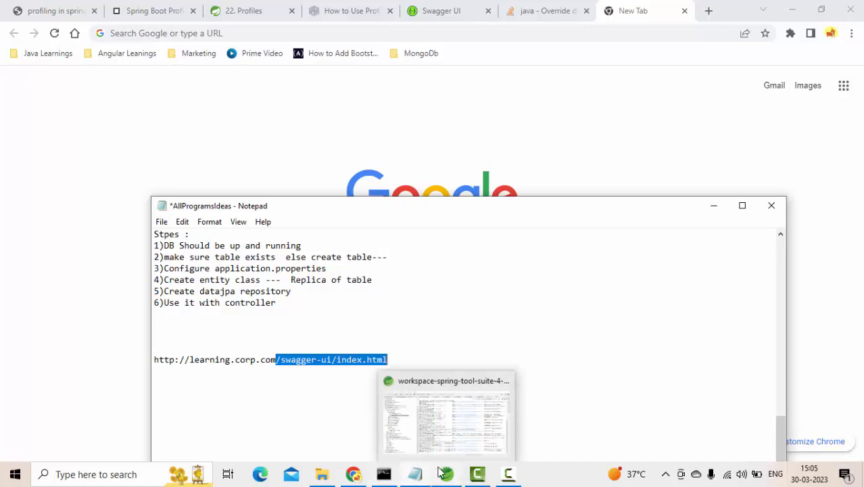
# Create a new application-dev.properties file under src/main/resources in STS
pyautogui.click(445, 416)
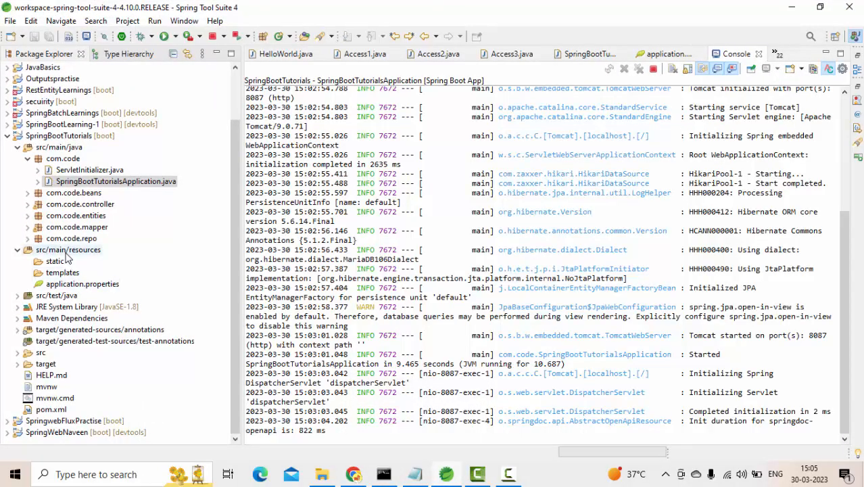
pyautogui.rightClick(68, 249)
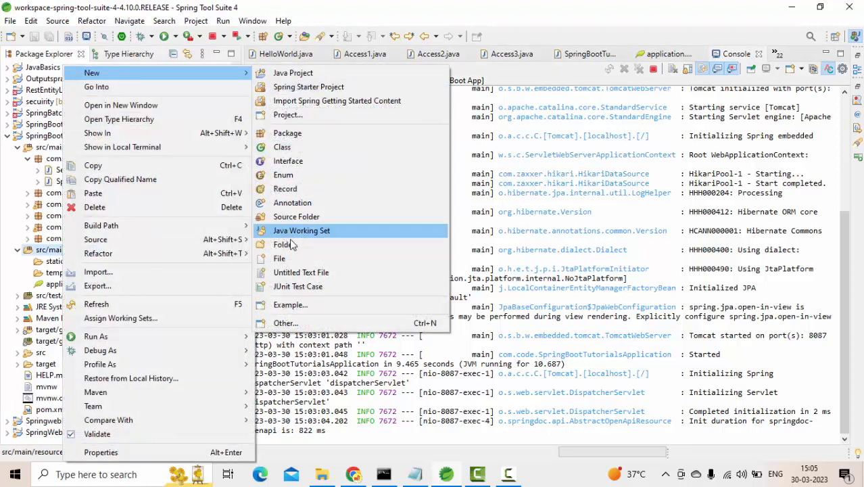
pyautogui.click(279, 258)
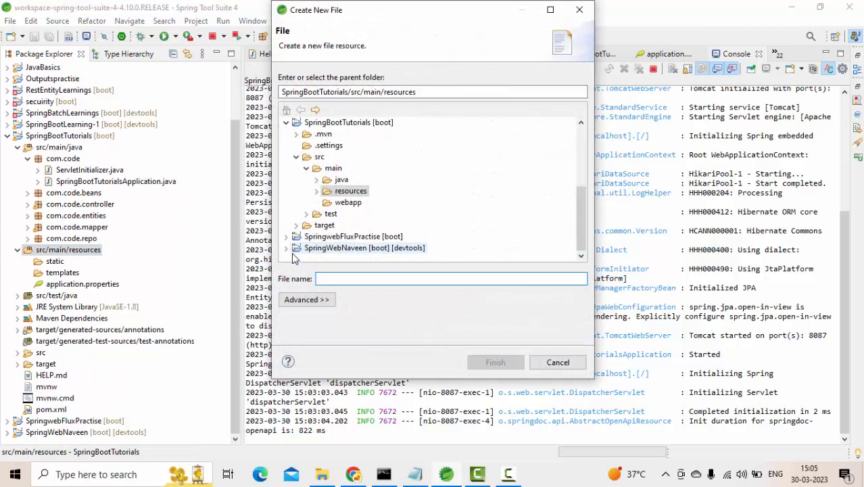
pyautogui.click(450, 278)
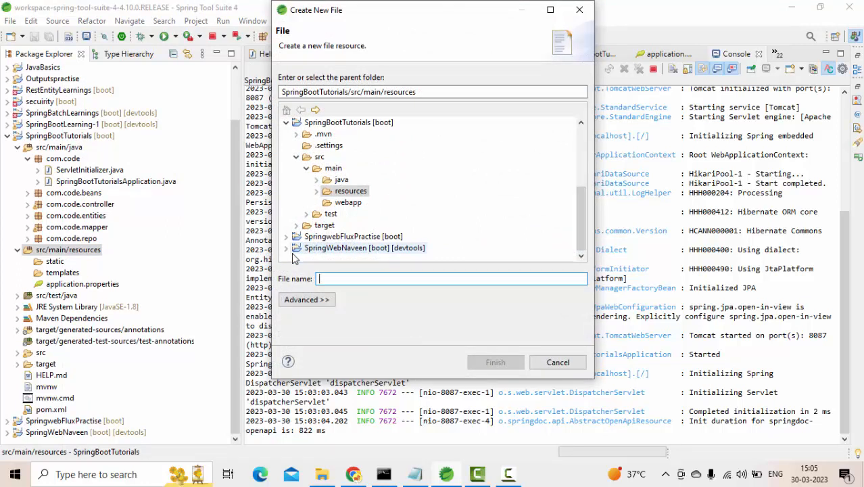
pyautogui.write('applicatio')
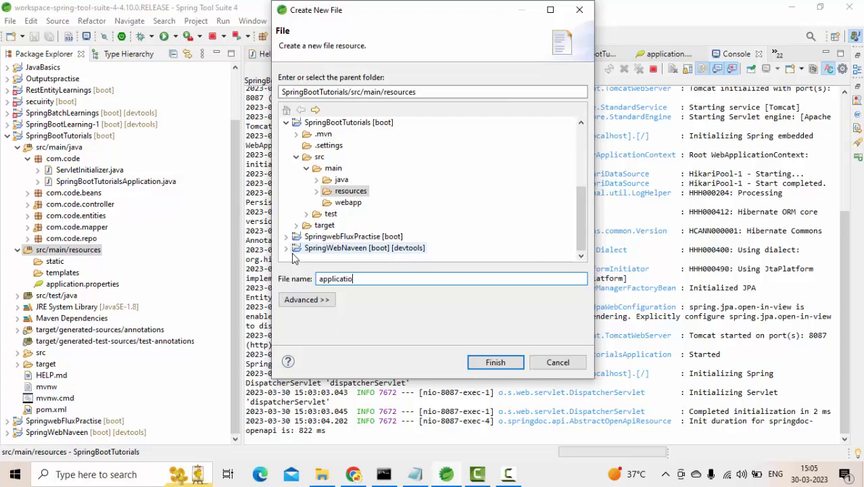
pyautogui.write('n-dev')
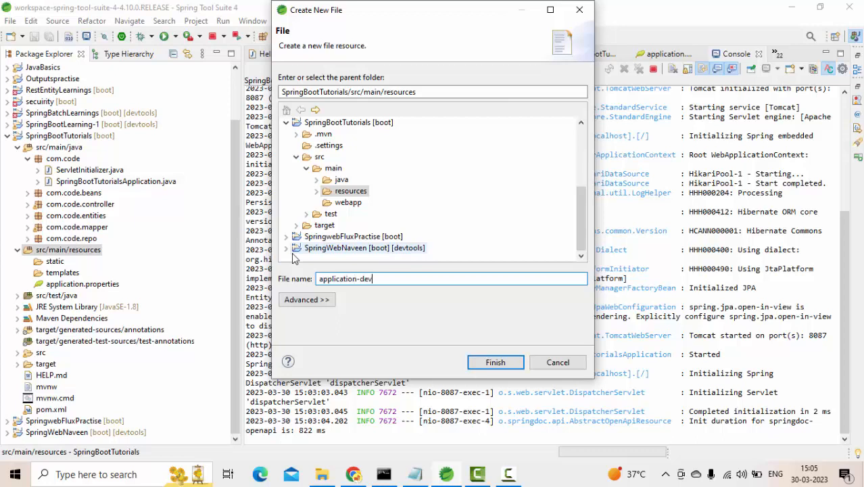
pyautogui.write('.proper')
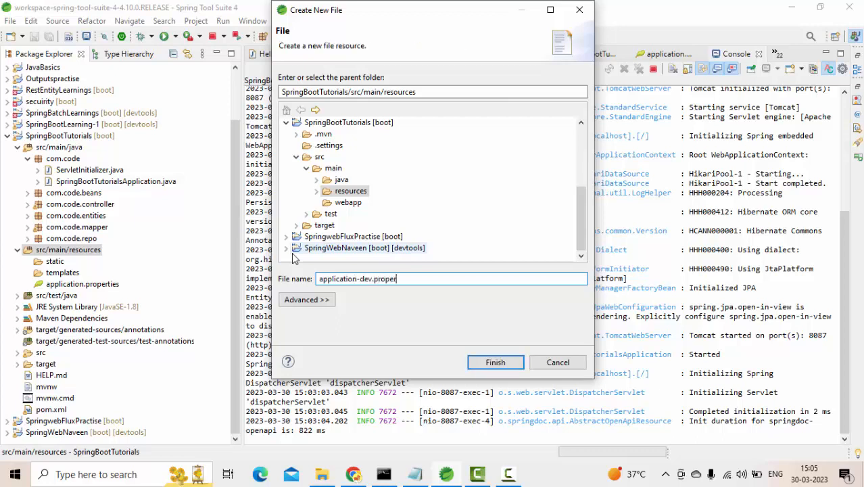
pyautogui.click(495, 361)
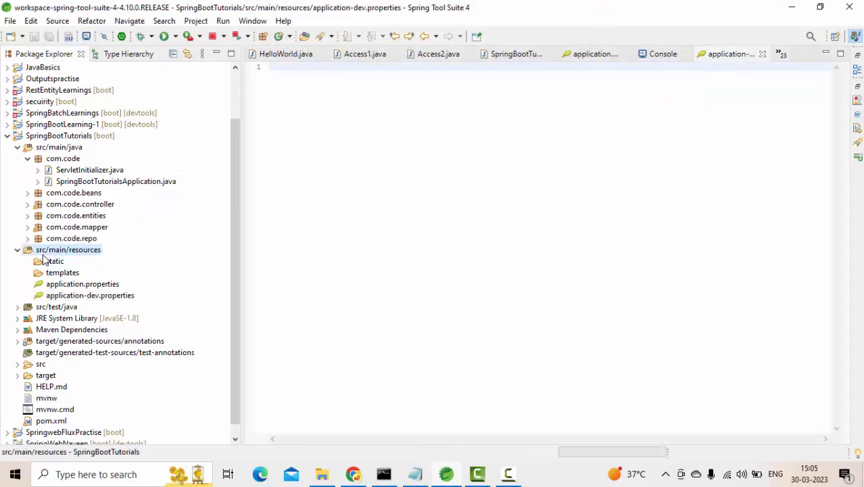
# Add an application-test.properties file to src/main/resources
pyautogui.rightClick(67, 249)
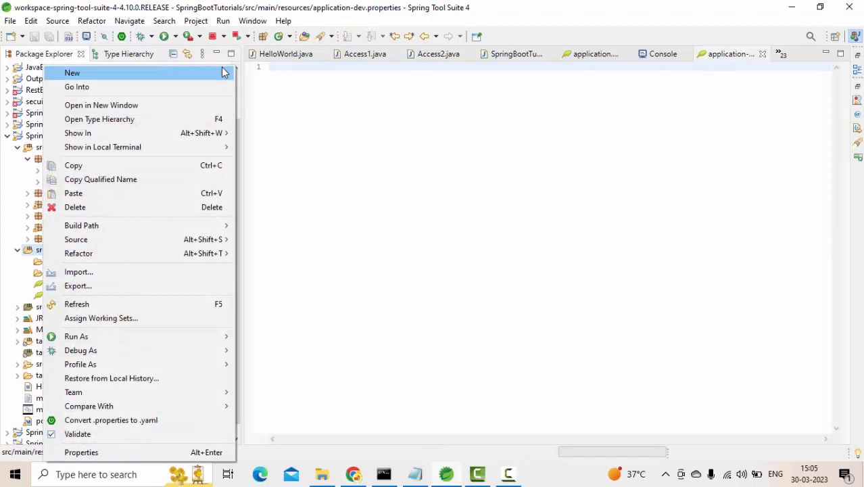
pyautogui.click(72, 73)
pyautogui.write('application-')
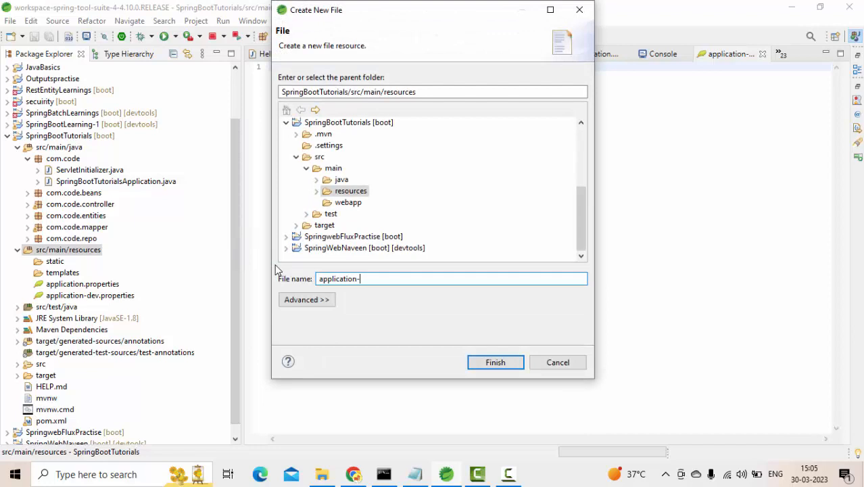
pyautogui.write('test')
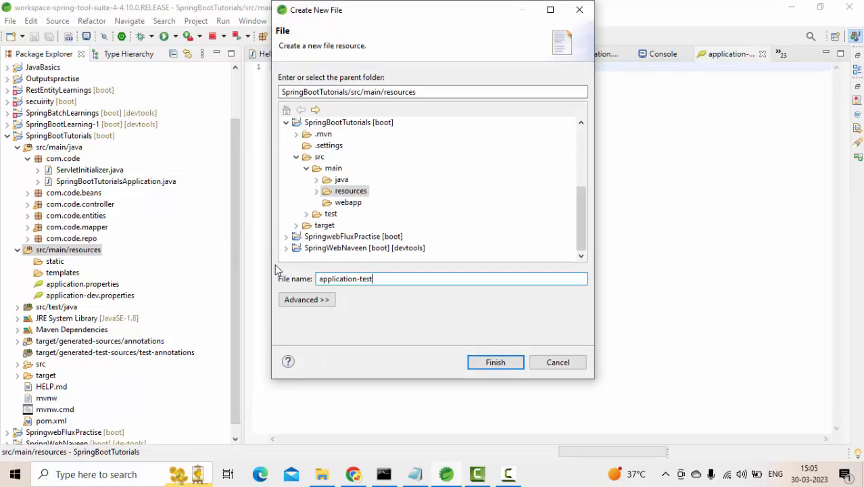
pyautogui.write('.proper')
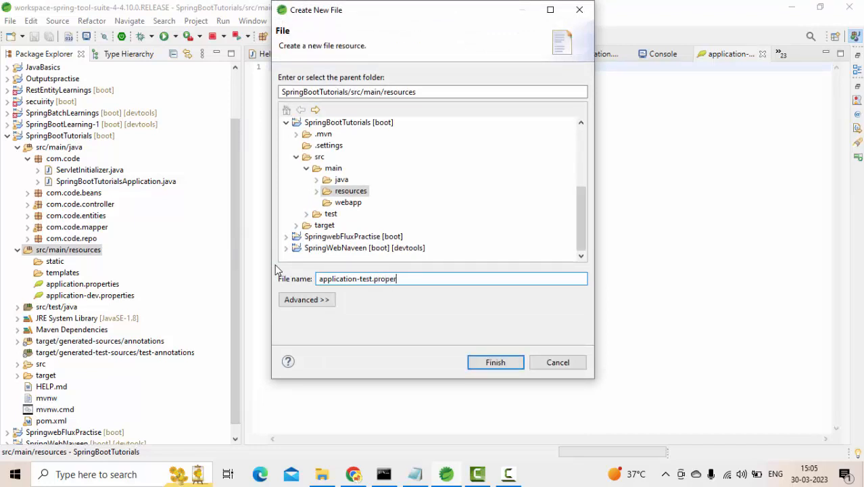
pyautogui.click(495, 362)
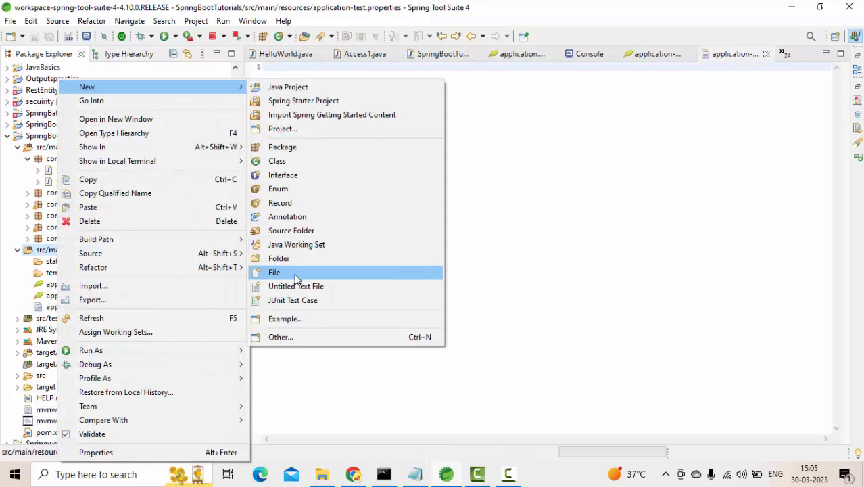
# Add an application-prod.properties file to src/main/resources
pyautogui.click(275, 272)
pyautogui.write('application-pr')
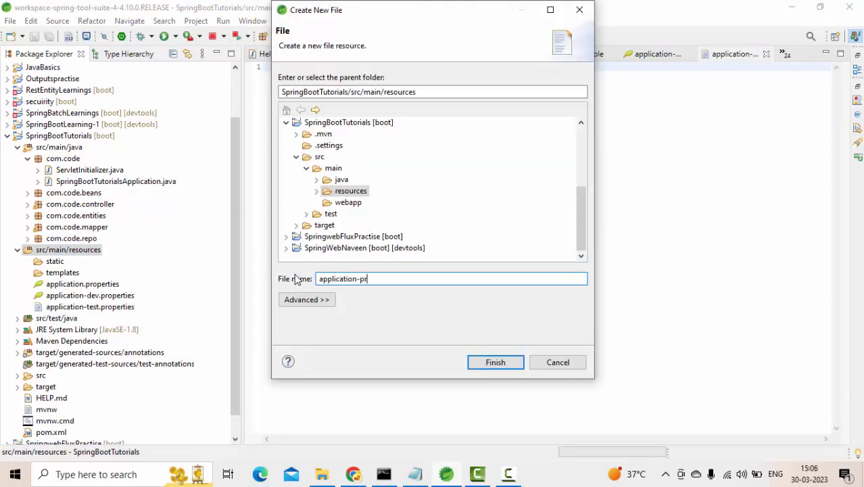
pyautogui.write('od.')
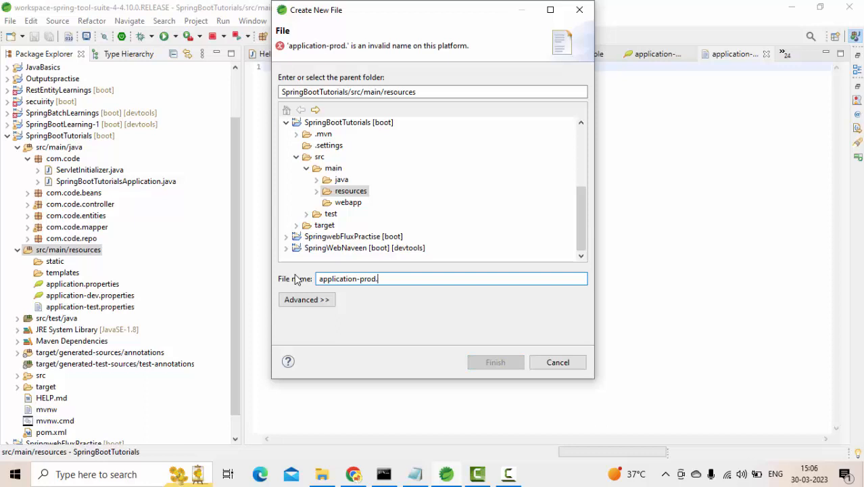
pyautogui.write('propert')
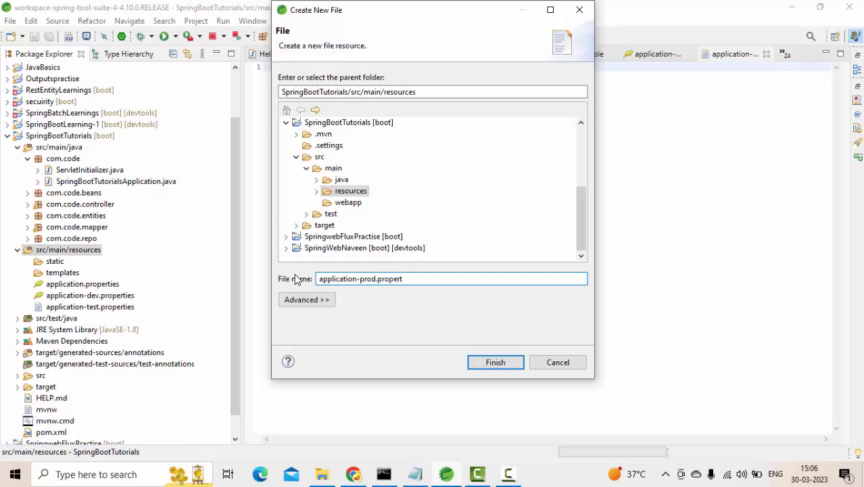
pyautogui.click(495, 362)
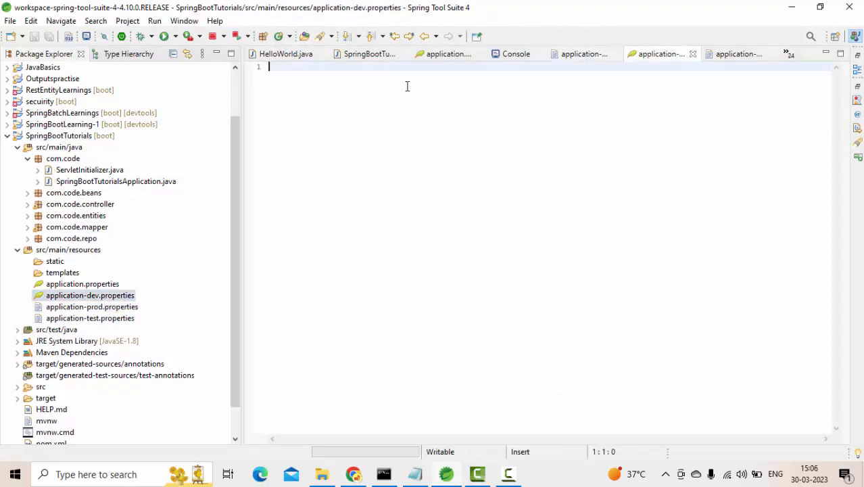
pyautogui.moveTo(285, 89)
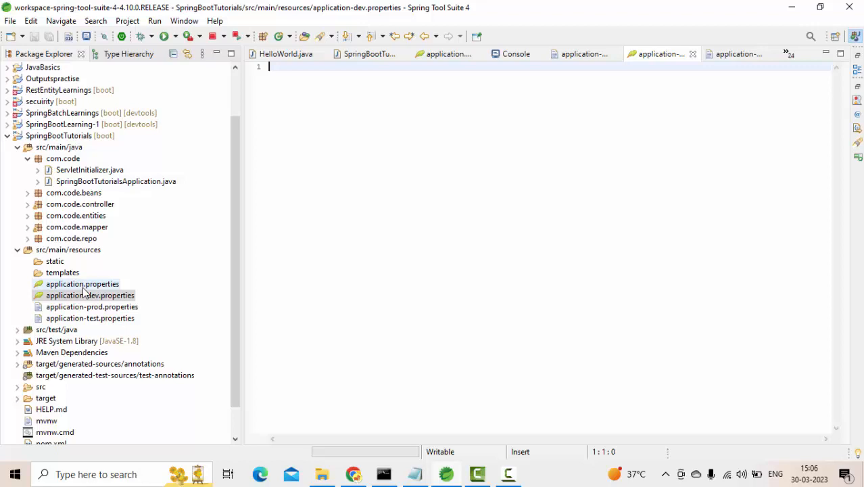
pyautogui.click(82, 284)
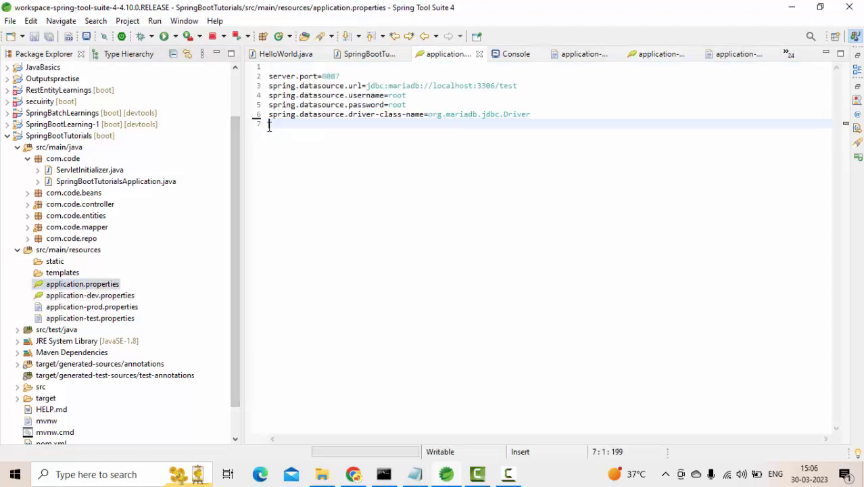
pyautogui.doubleClick(90, 295)
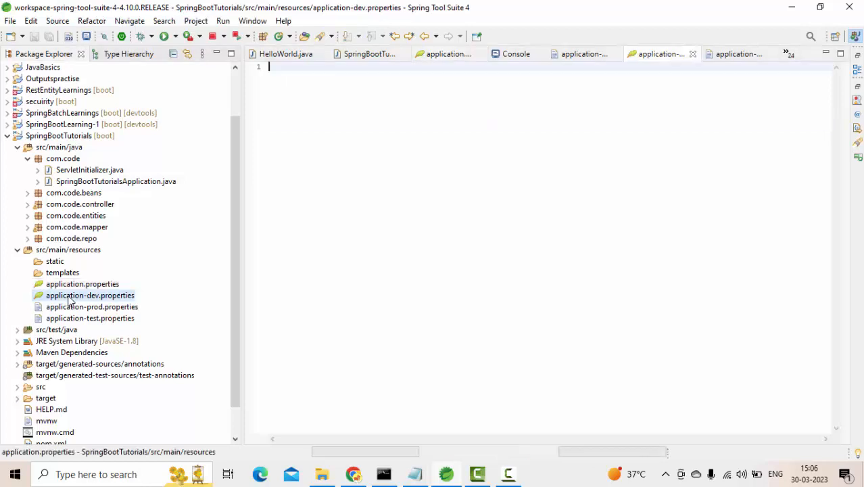
pyautogui.click(290, 106)
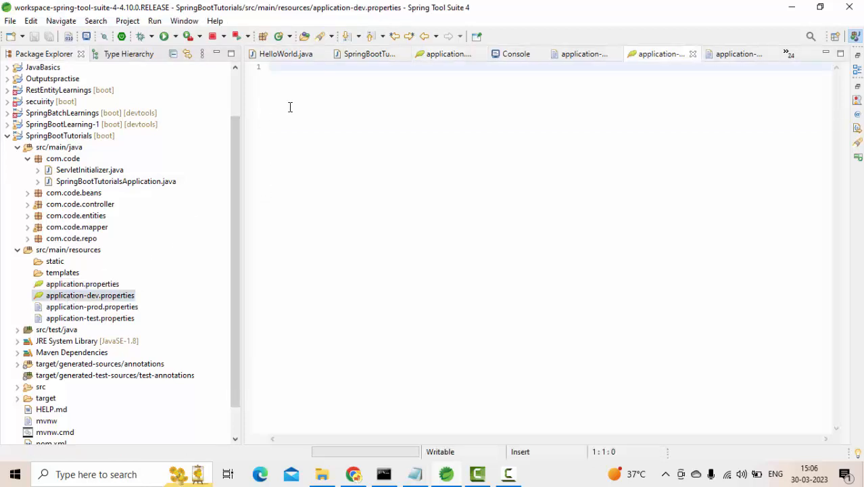
# Enter springdoc.swagger-ui.enabled=true in application-dev.properties, then open application-prod.properties
pyautogui.write('springdoc')
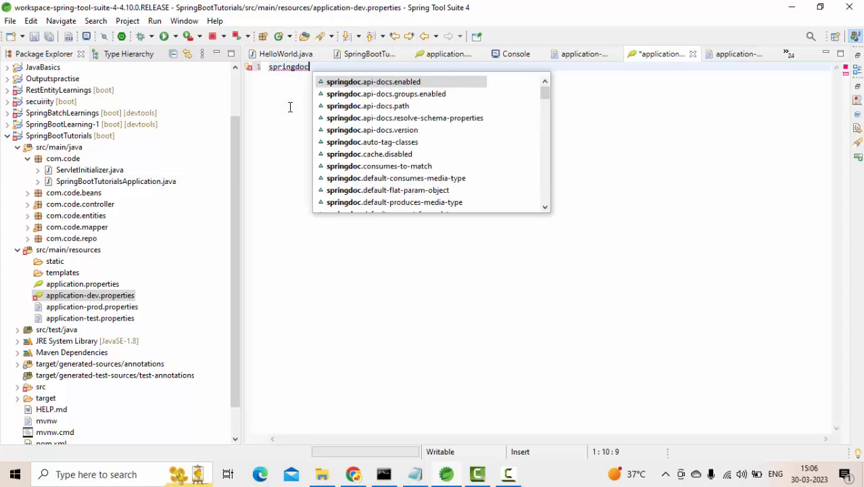
pyautogui.write('.swagger')
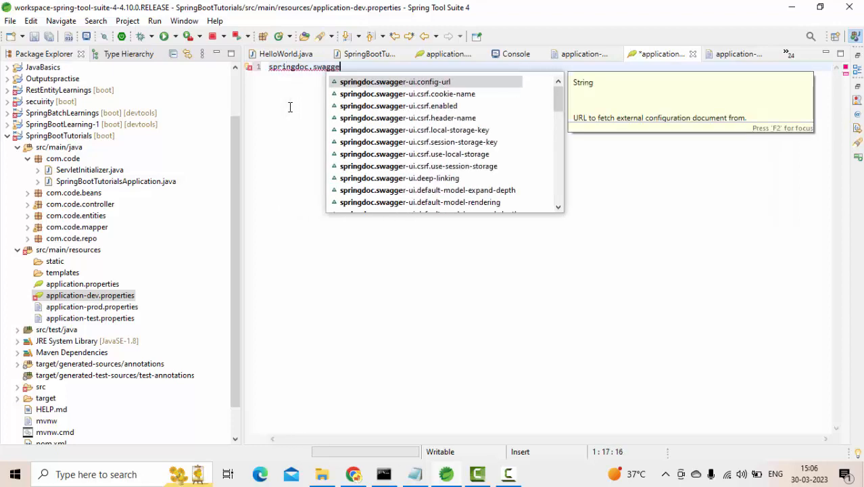
pyautogui.write('r-ui.')
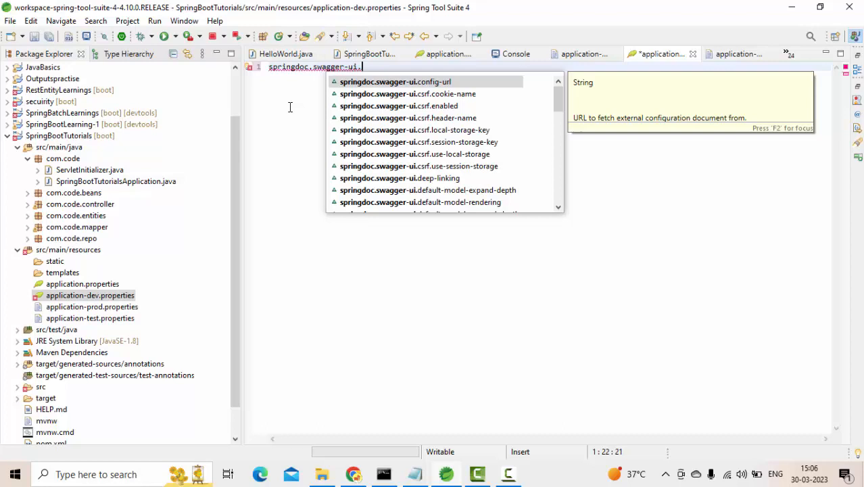
pyautogui.write('enabled')
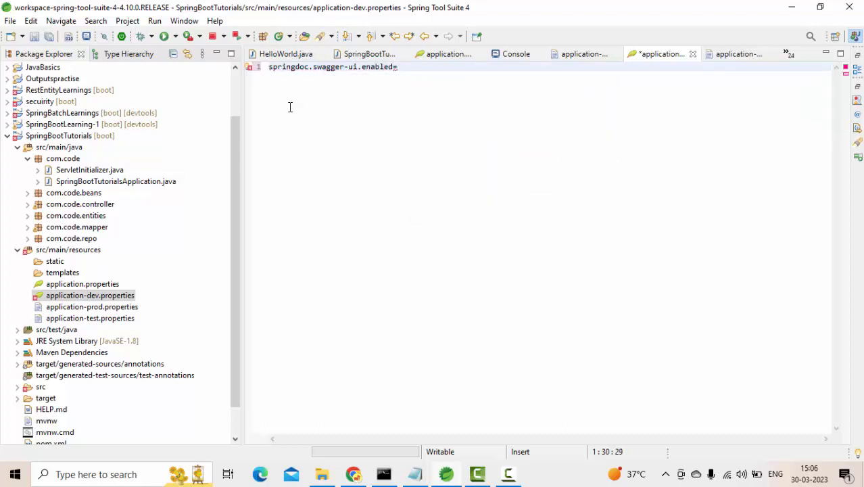
pyautogui.write('=')
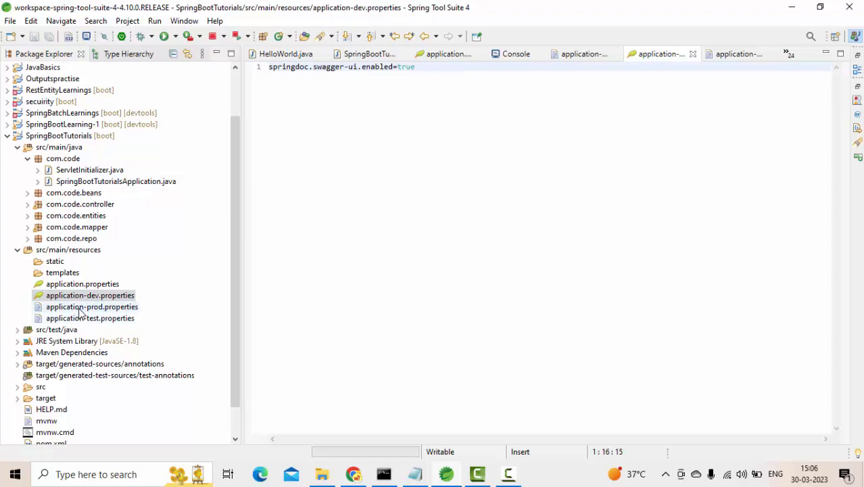
pyautogui.click(91, 307)
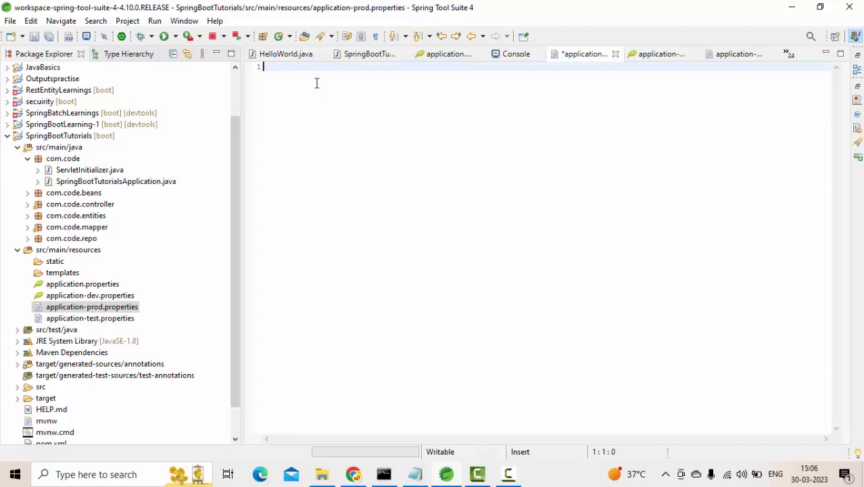
# Enter springdoc.swagger-ui.enabled=false in application-prod.properties
pyautogui.write('sprin')
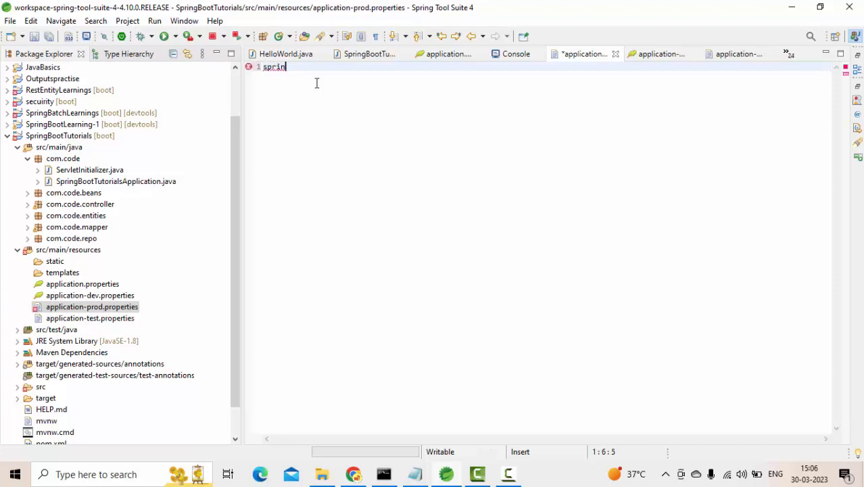
pyautogui.write('gdoc')
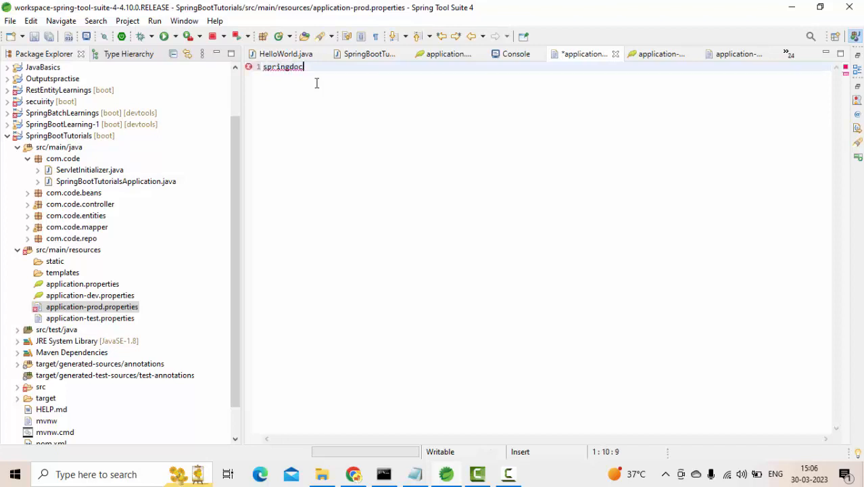
pyautogui.write('.swagger')
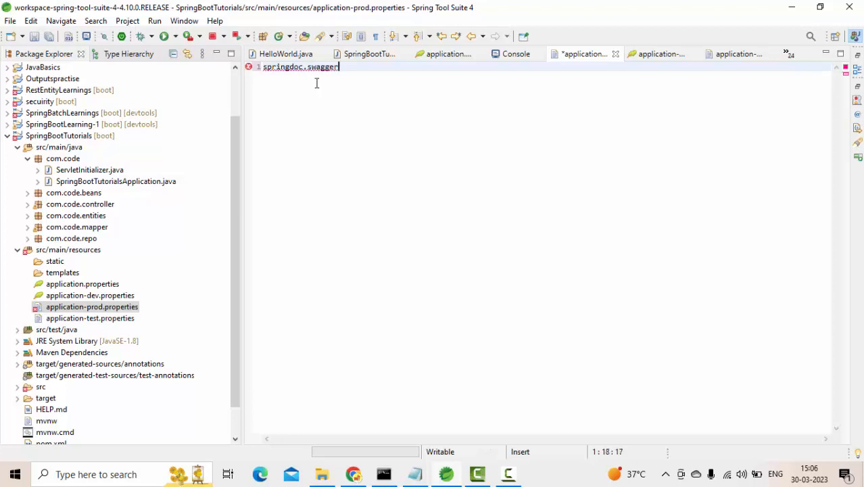
pyautogui.write('-ui.')
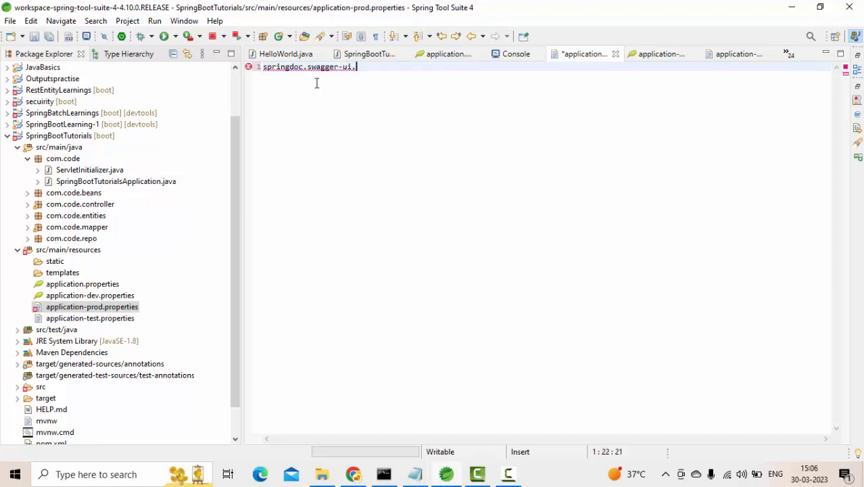
pyautogui.write('enabled=fal')
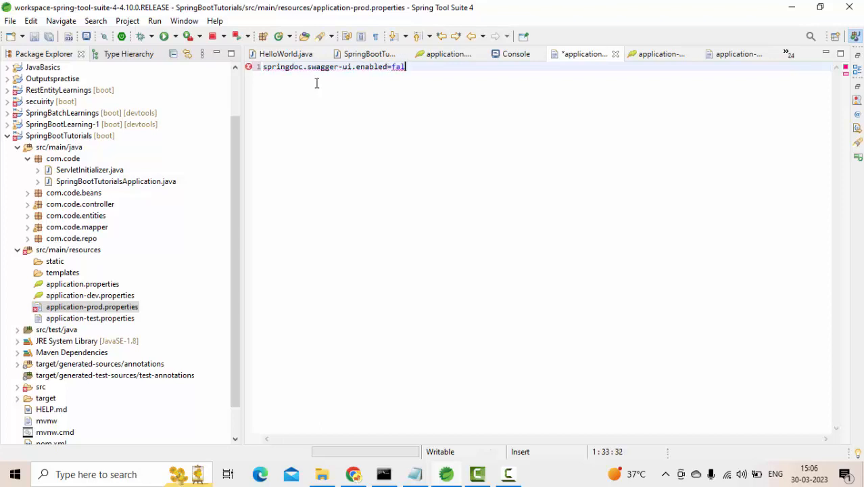
pyautogui.write('se')
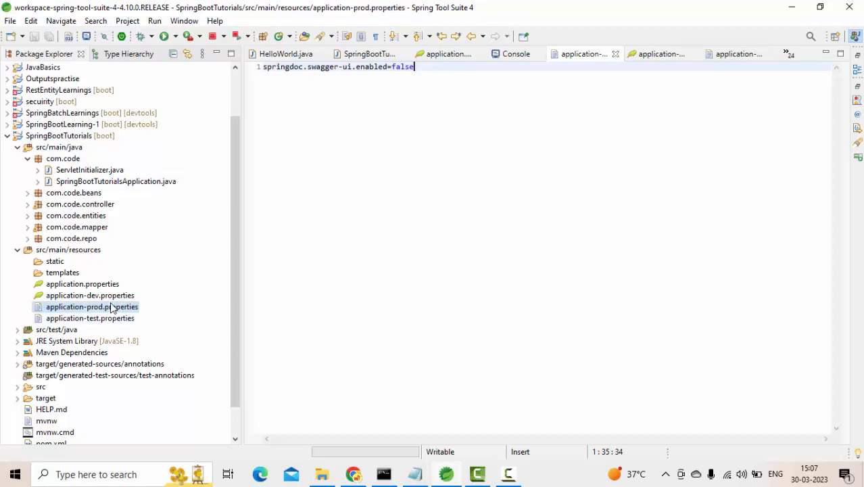
# Retype the value as true, switch it back to false, and return to application.properties
pyautogui.click(90, 296)
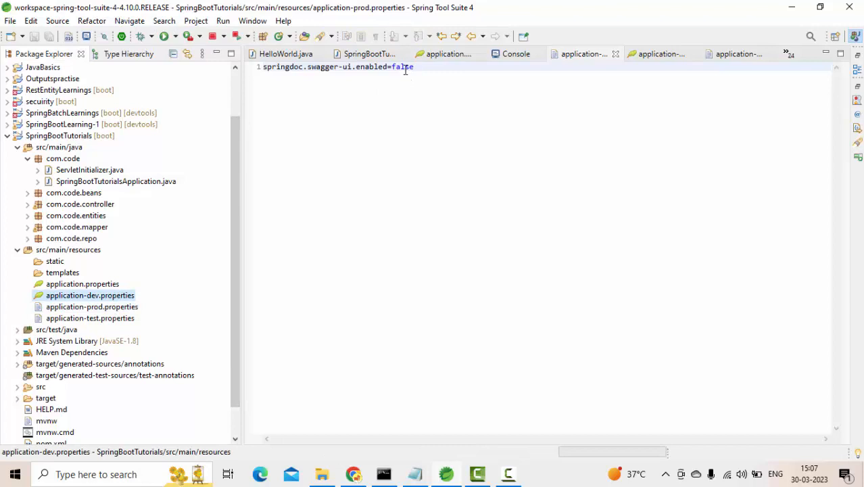
pyautogui.write('true')
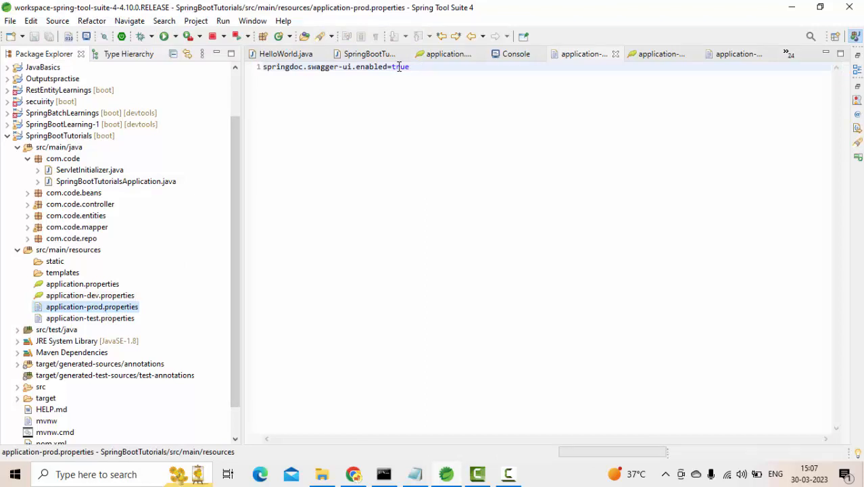
pyautogui.doubleClick(398, 66)
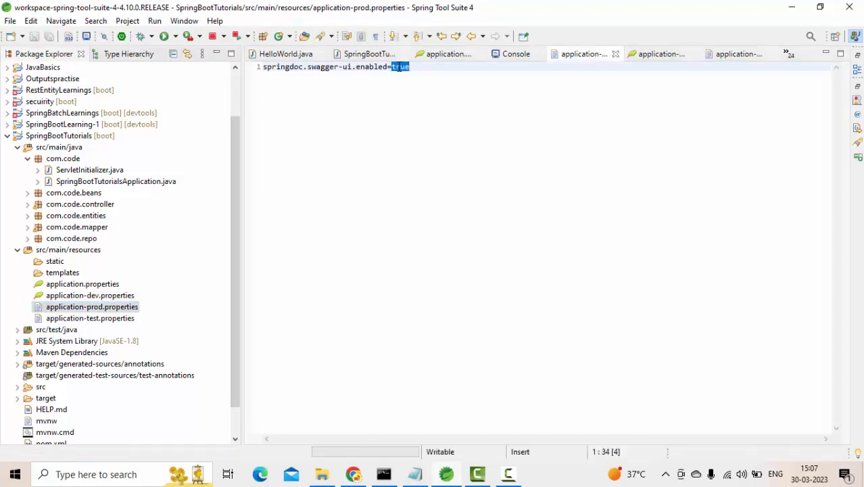
pyautogui.write('false')
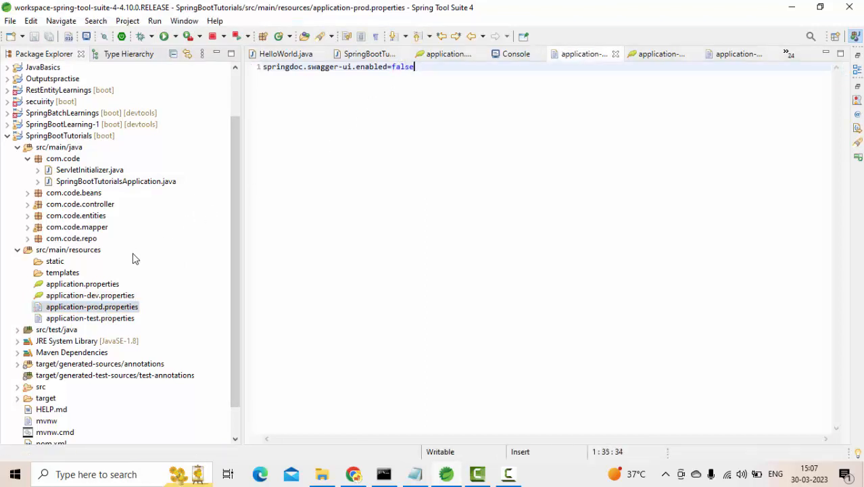
pyautogui.click(90, 295)
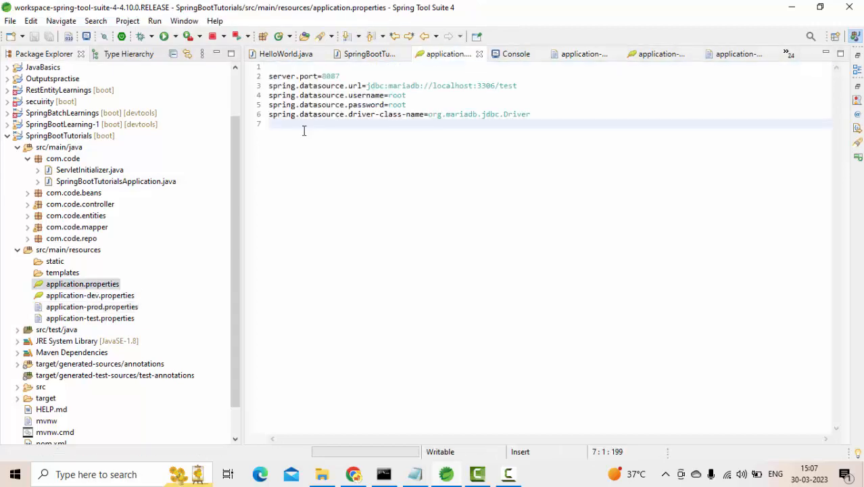
# Set spring.profiles.active=dev in application.properties, save, and terminate the running app
pyautogui.write('spring.')
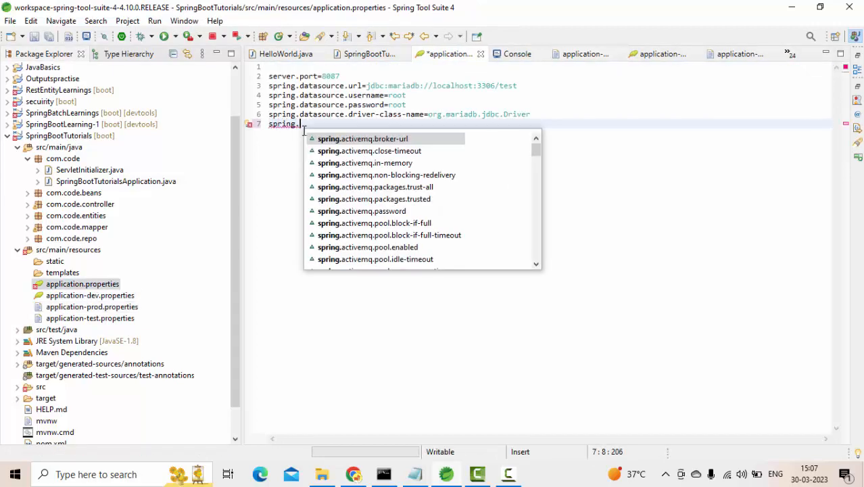
pyautogui.write('profiles.active=')
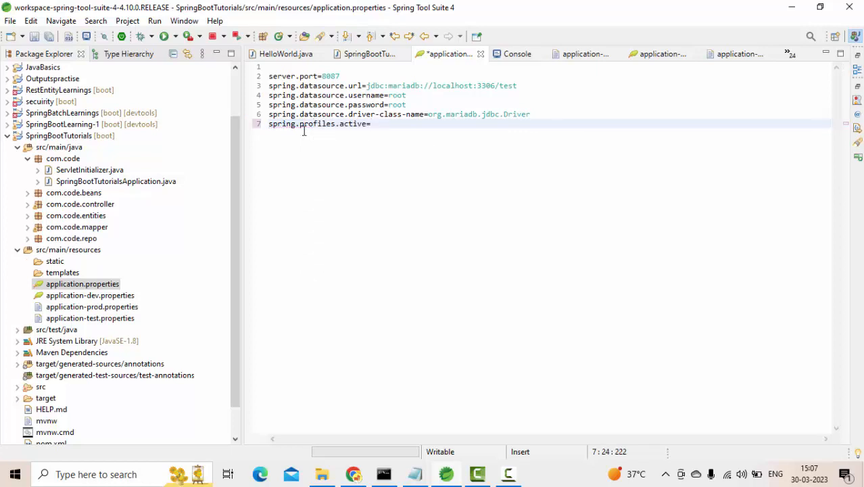
pyautogui.write('dev')
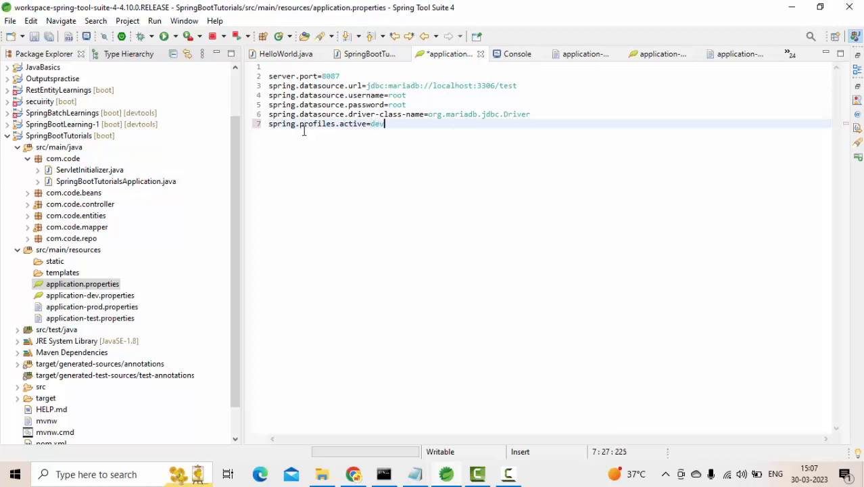
pyautogui.press('ctrl+s')
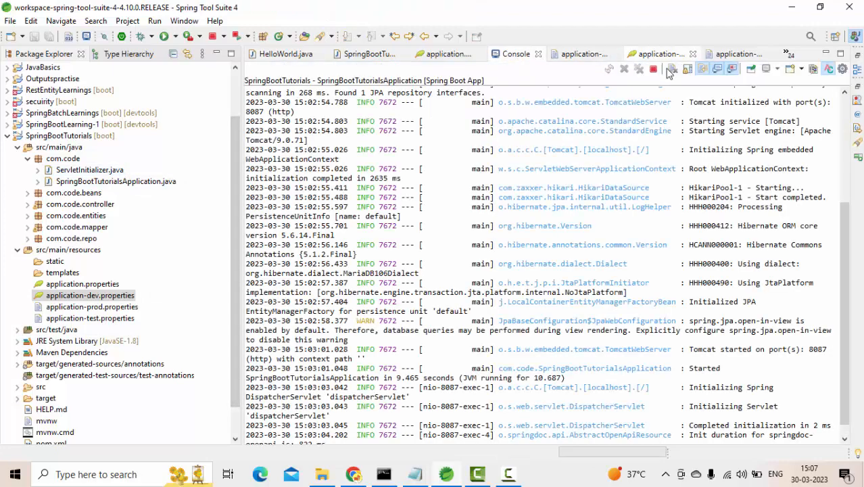
pyautogui.click(654, 68)
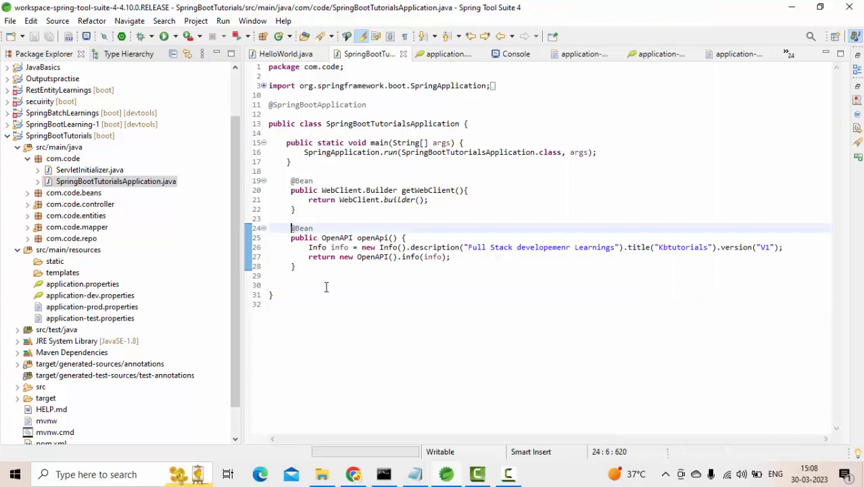
# Relaunch SpringBootTutorialsApplication as a Spring Boot App and check the console for the dev profile
pyautogui.moveTo(291, 227); pyautogui.dragTo(291, 276)
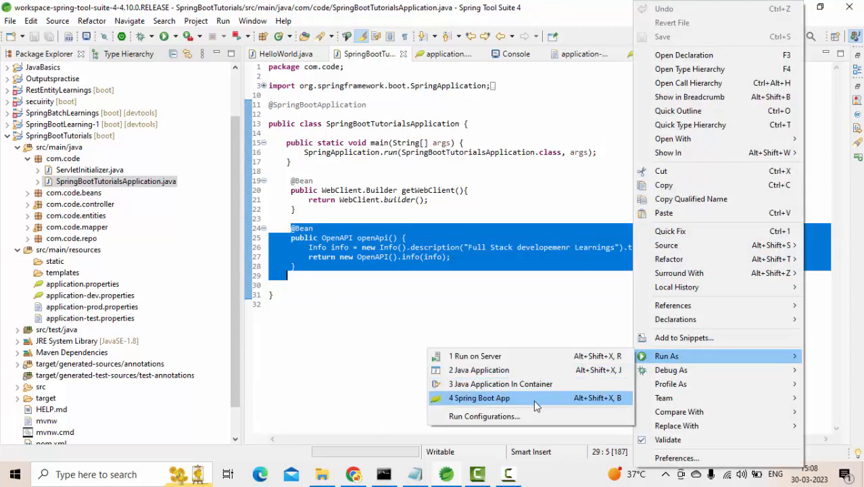
pyautogui.click(479, 398)
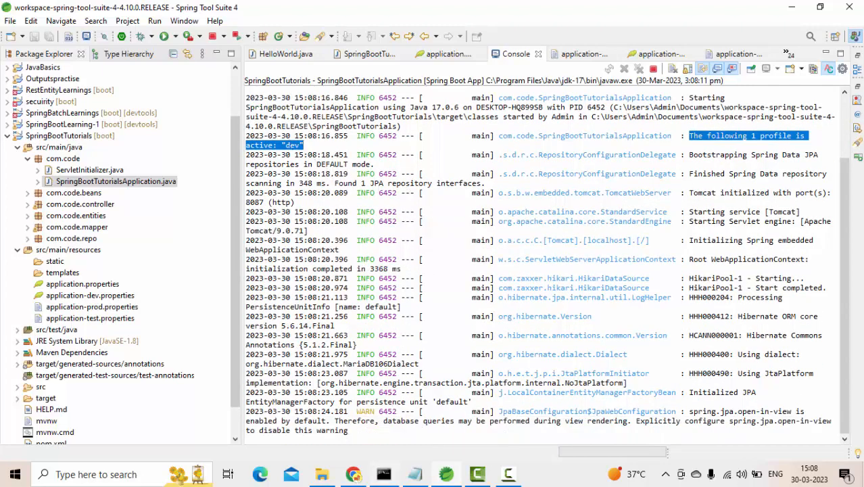
pyautogui.scroll(-3)
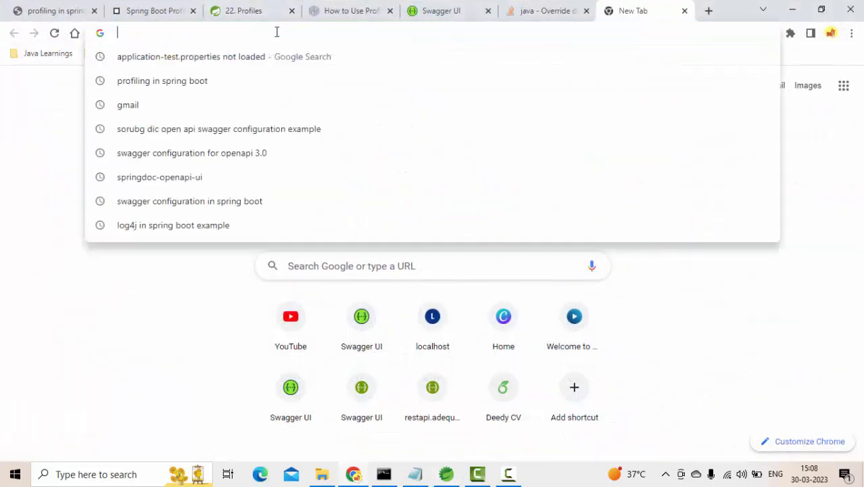
# Enter localhost:8087/swagger-ui/index.html in the new Chrome tab
pyautogui.write('localhost:8087/swagger-ui/index.html')
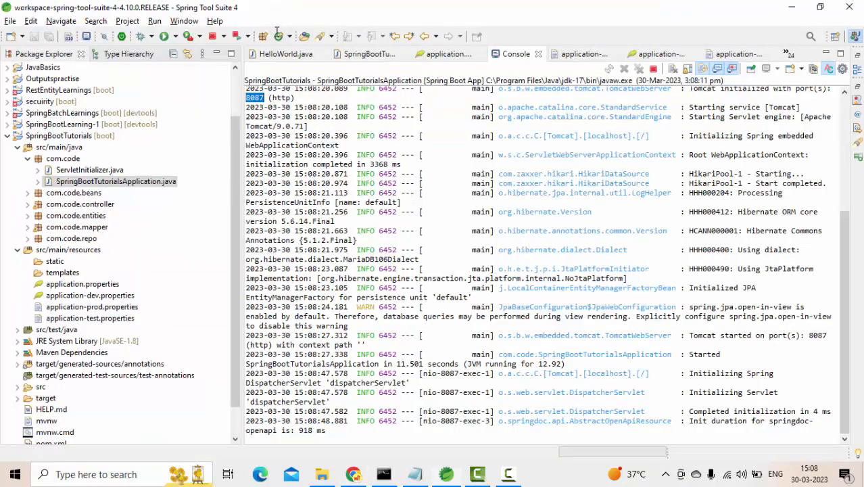
pyautogui.moveTo(652, 69)
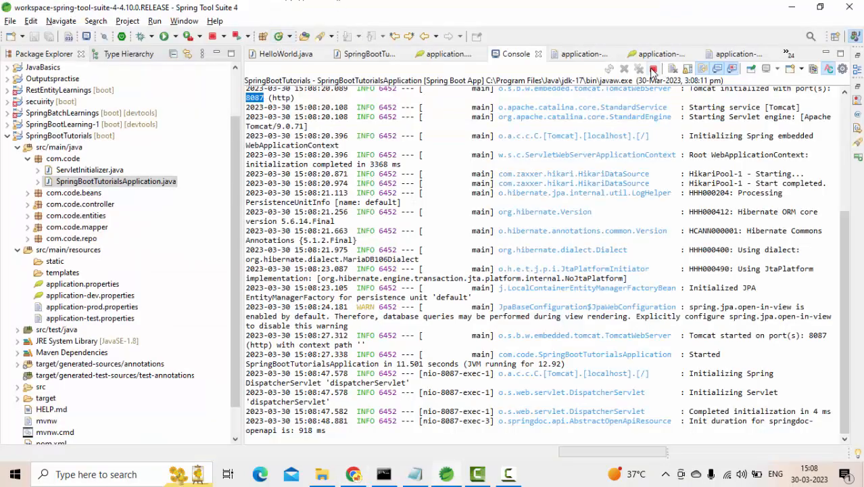
# Terminate the running app and reopen application.properties
pyautogui.click(653, 69)
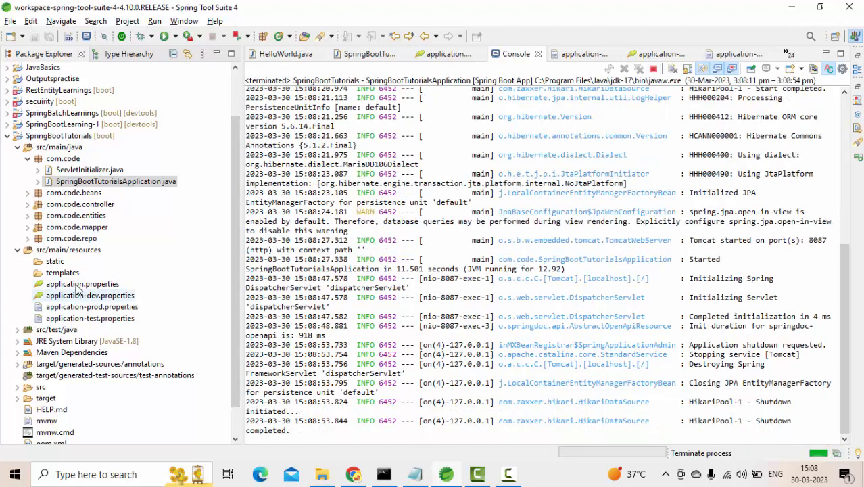
pyautogui.click(82, 283)
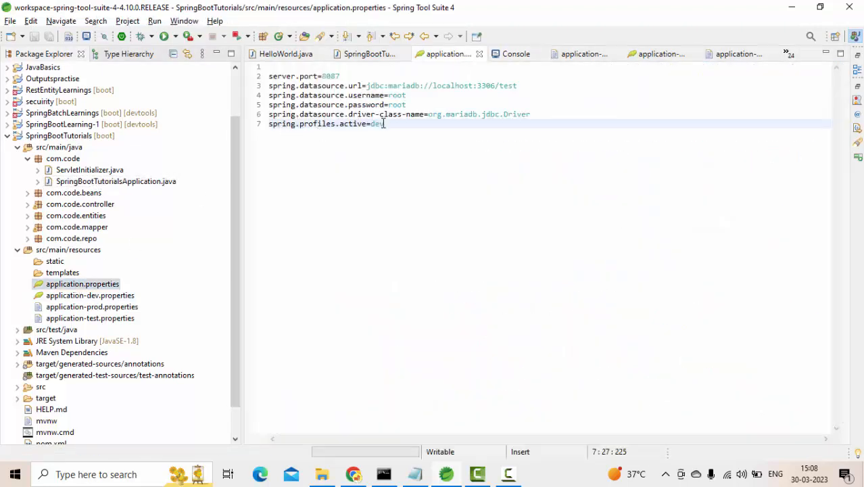
# Change spring.profiles.active in application.properties from dev to prod
pyautogui.press('Backspace')
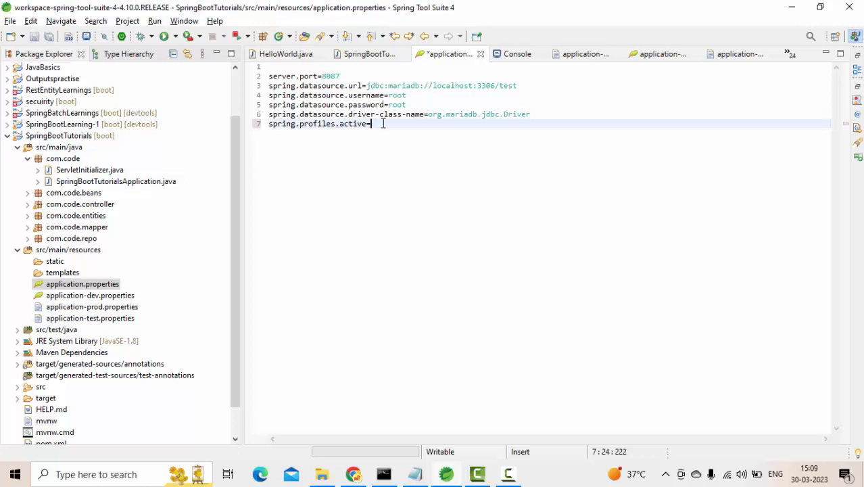
pyautogui.write('prod')
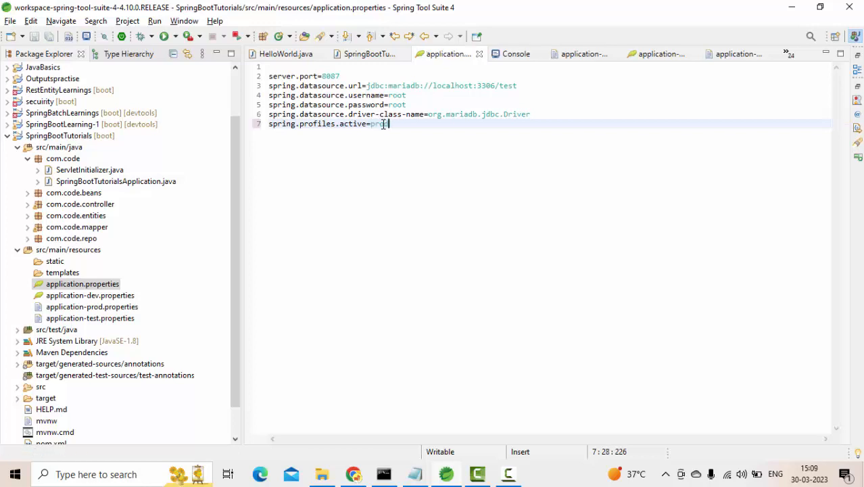
pyautogui.write('d')
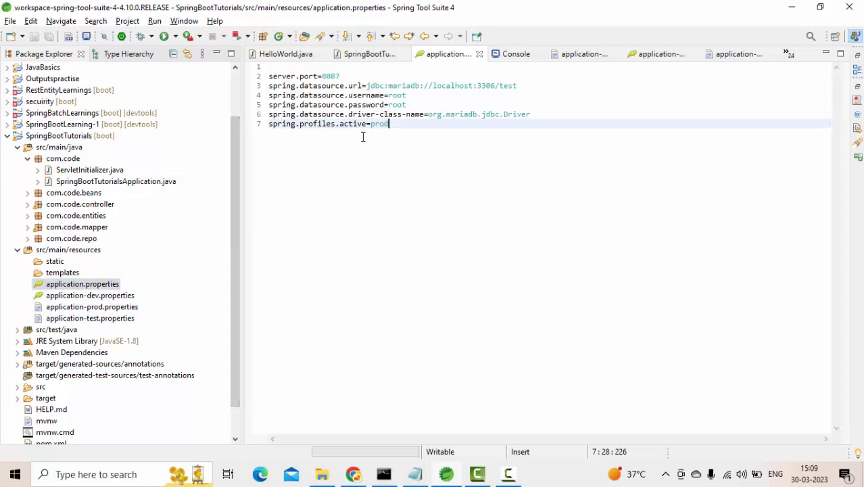
# Review application-prod.properties, then reopen SpringBootTutorialsApplication.java
pyautogui.click(92, 307)
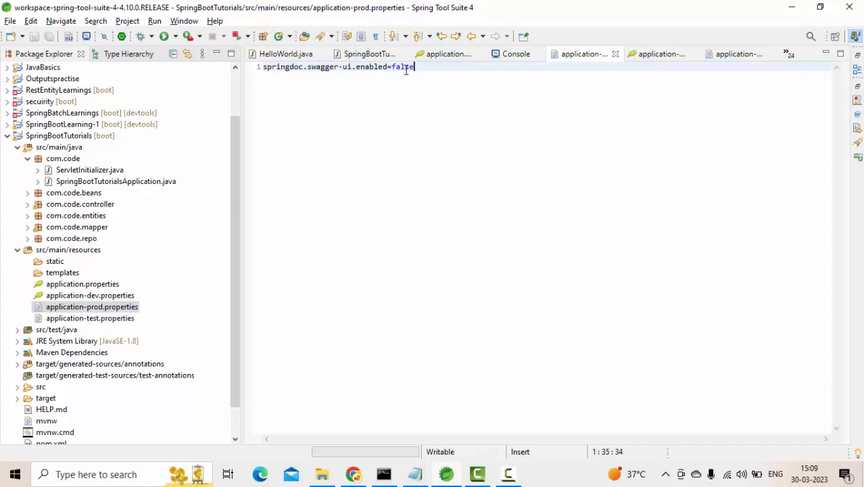
pyautogui.moveTo(397, 298)
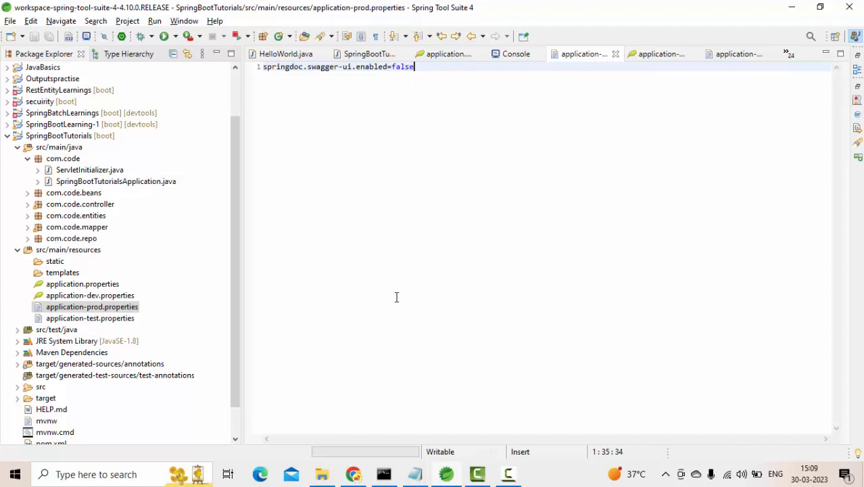
pyautogui.click(116, 181)
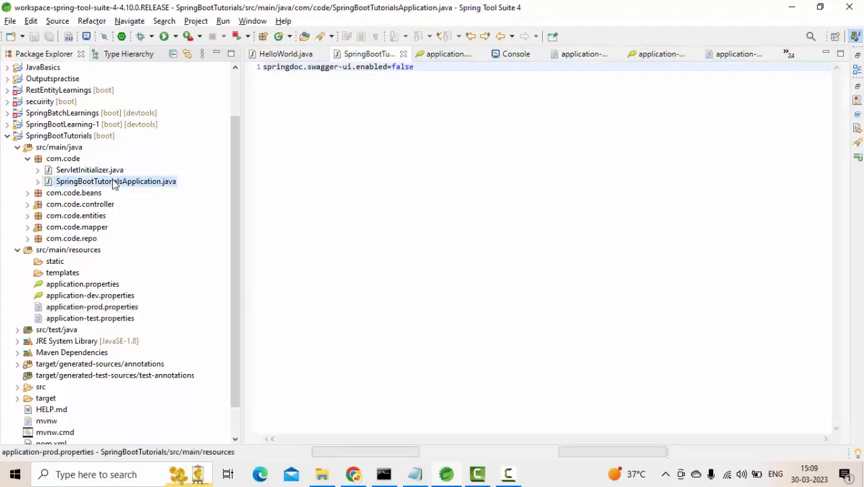
pyautogui.doubleClick(116, 181)
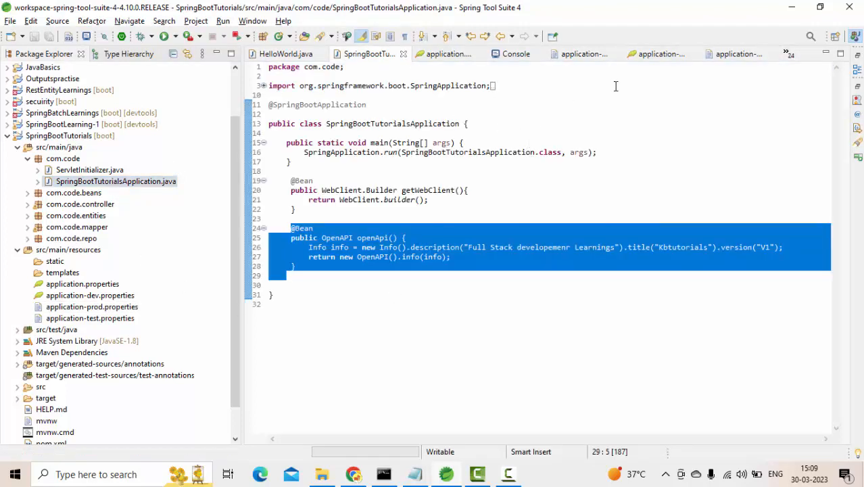
# Rerun SpringBootTutorialsApplication as a Spring Boot App, confirm the console reports active profile prod, then switch to Chrome
pyautogui.rightClick(473, 247)
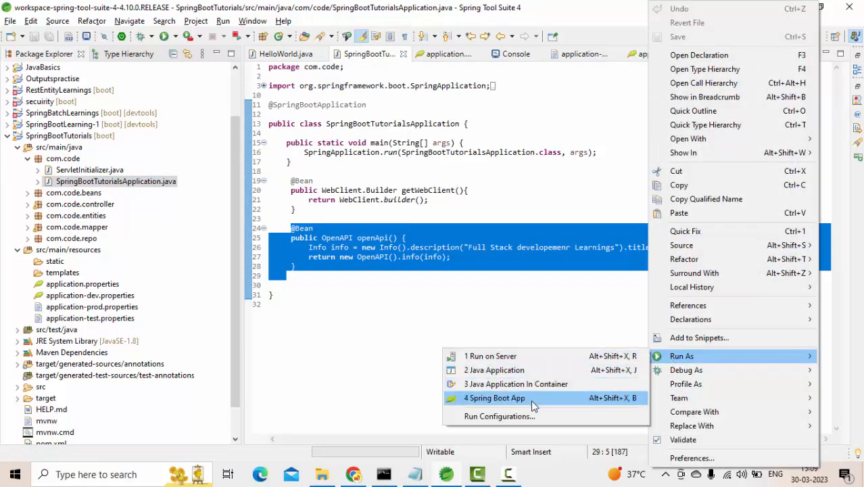
pyautogui.click(495, 398)
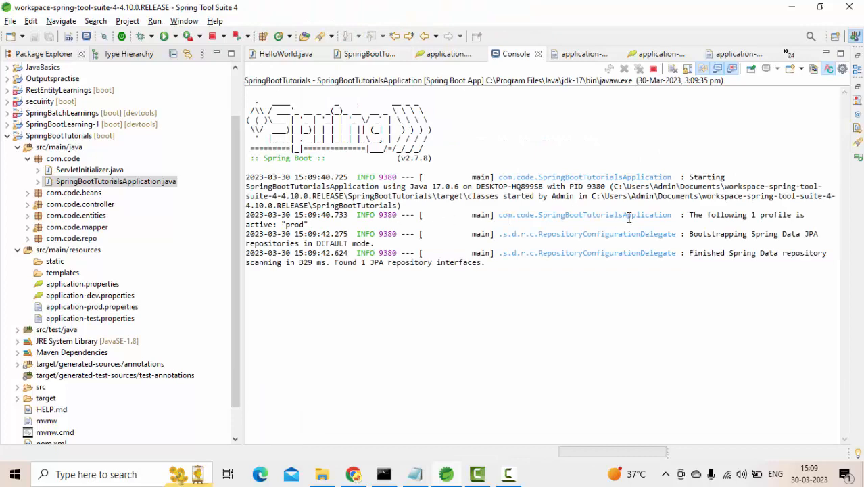
pyautogui.doubleClick(727, 215)
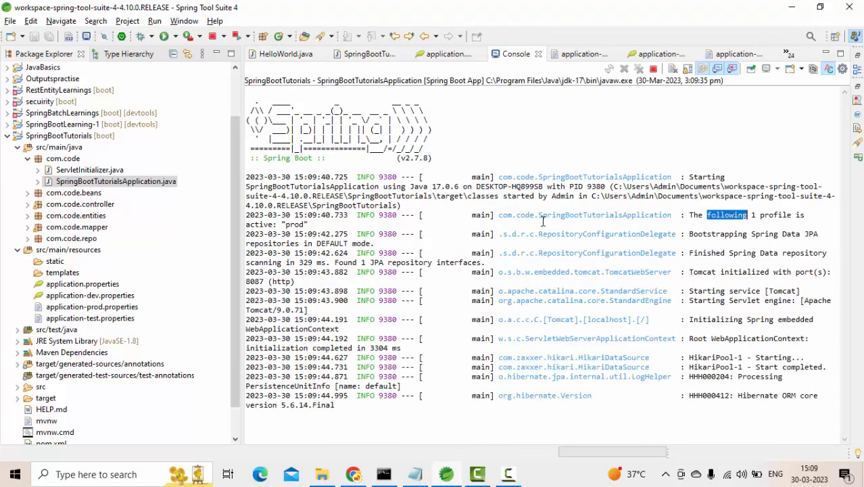
pyautogui.scroll(-3)
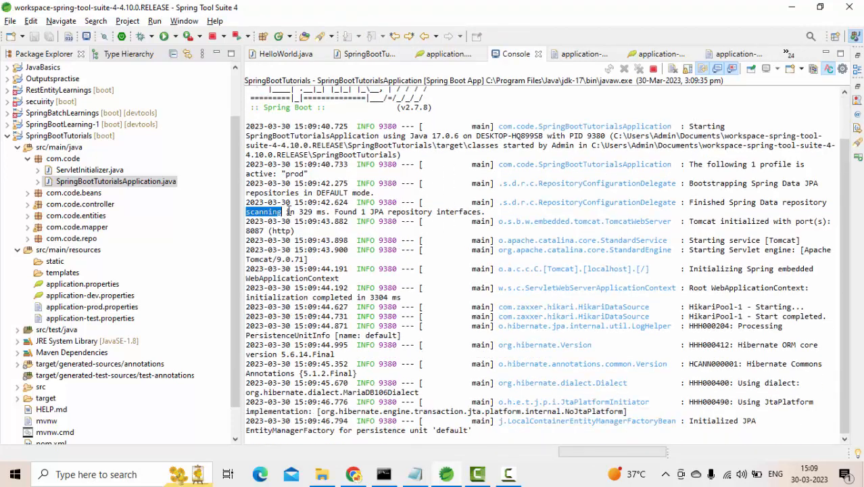
pyautogui.scroll(-3)
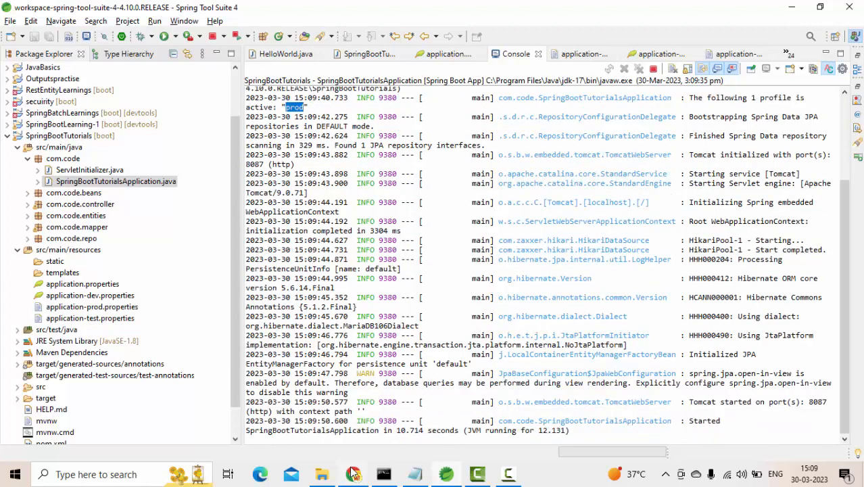
pyautogui.click(260, 473)
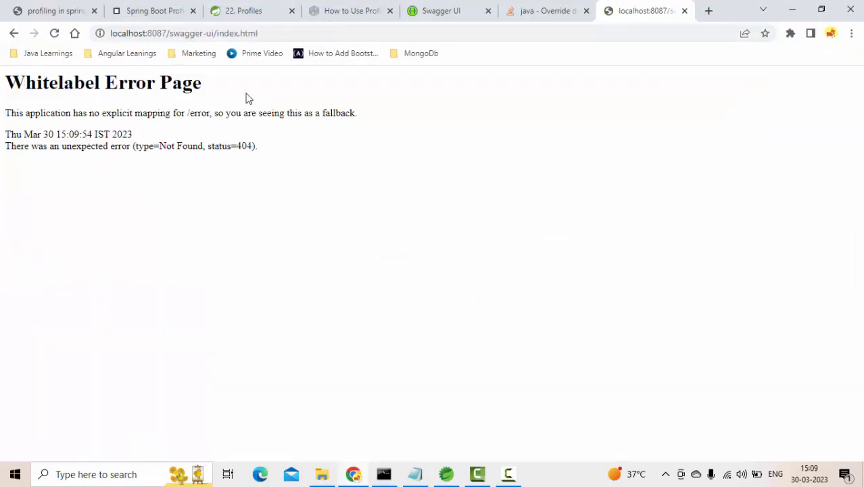
pyautogui.moveTo(200, 167)
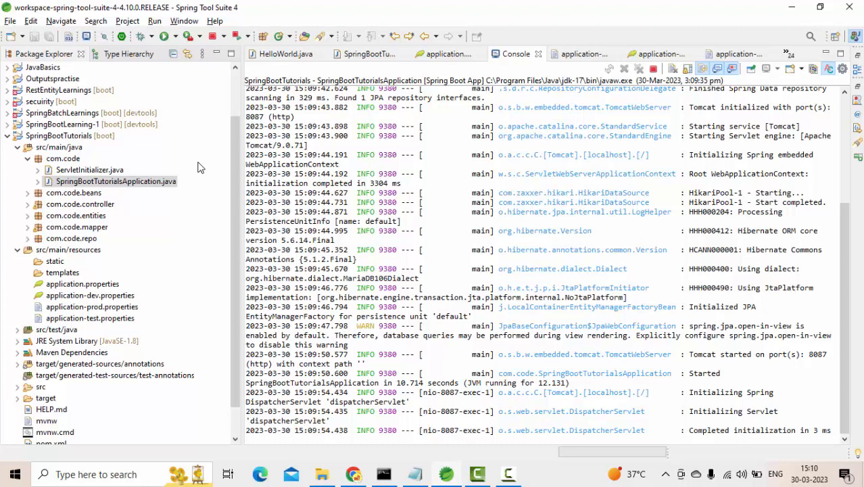
pyautogui.moveTo(198, 197)
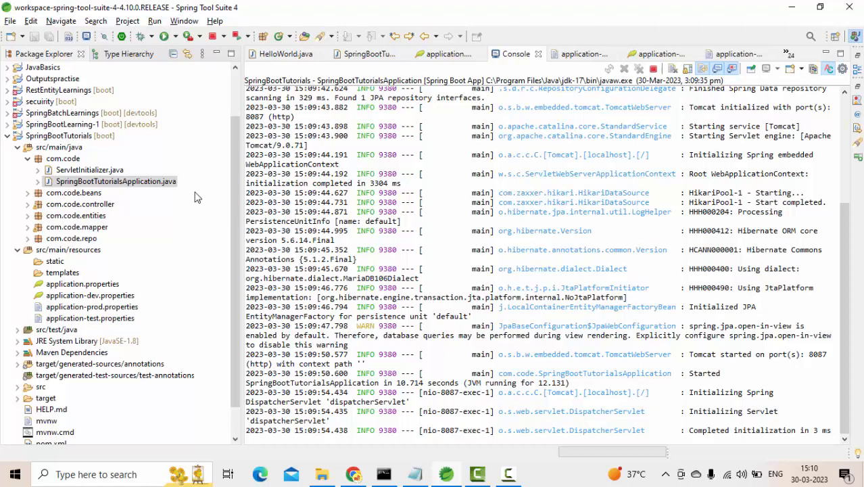